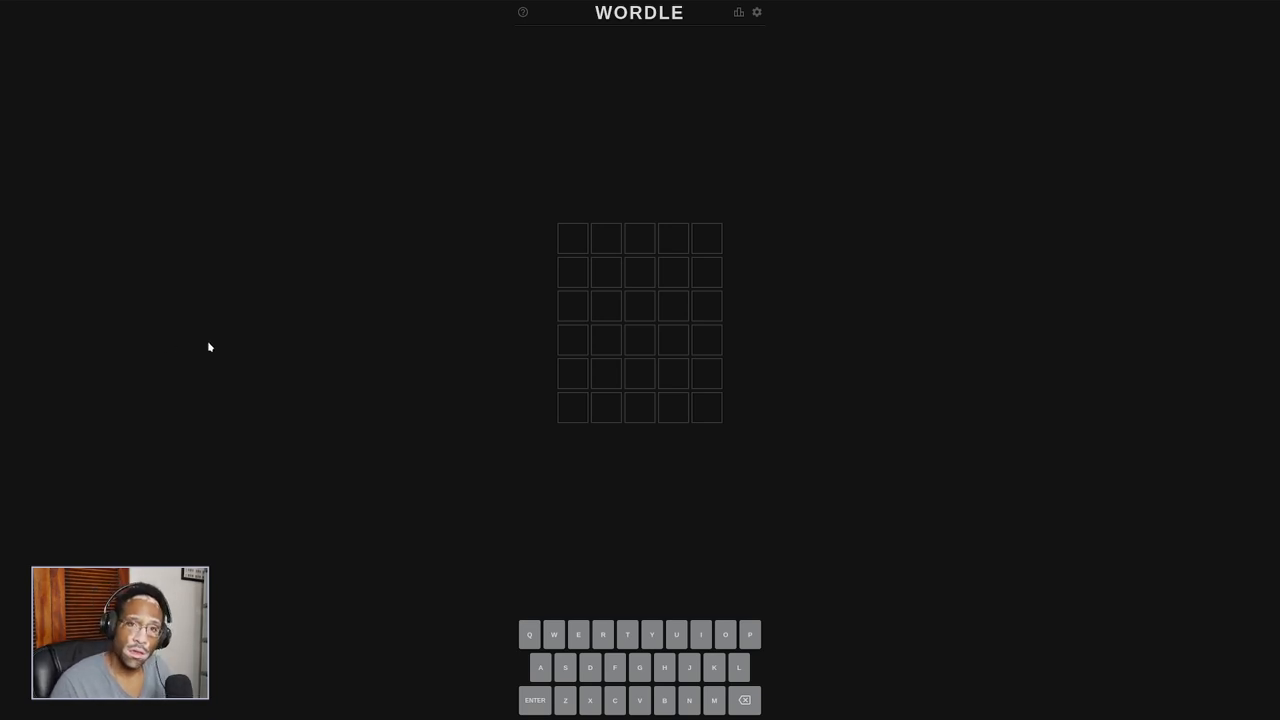
mouse_move(326, 323)
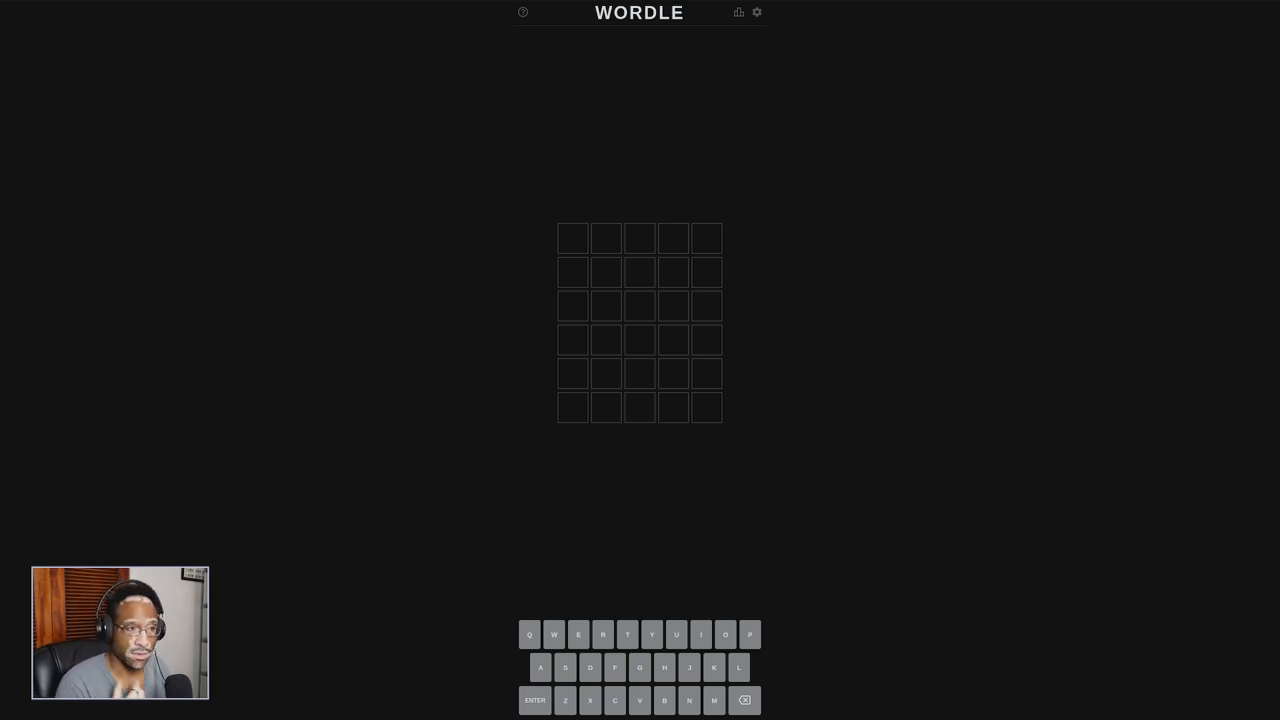
- Enter the first guess word into row one of the Wordle board
type("POWER")
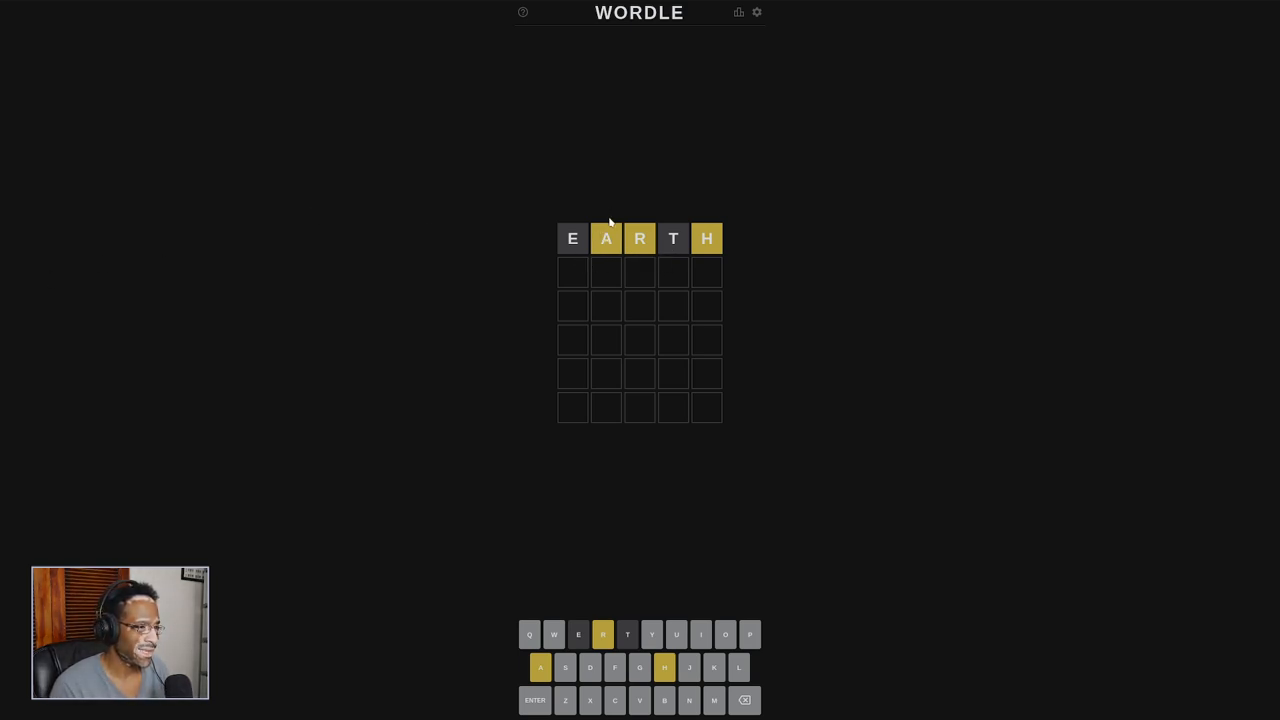
mouse_move(838, 388)
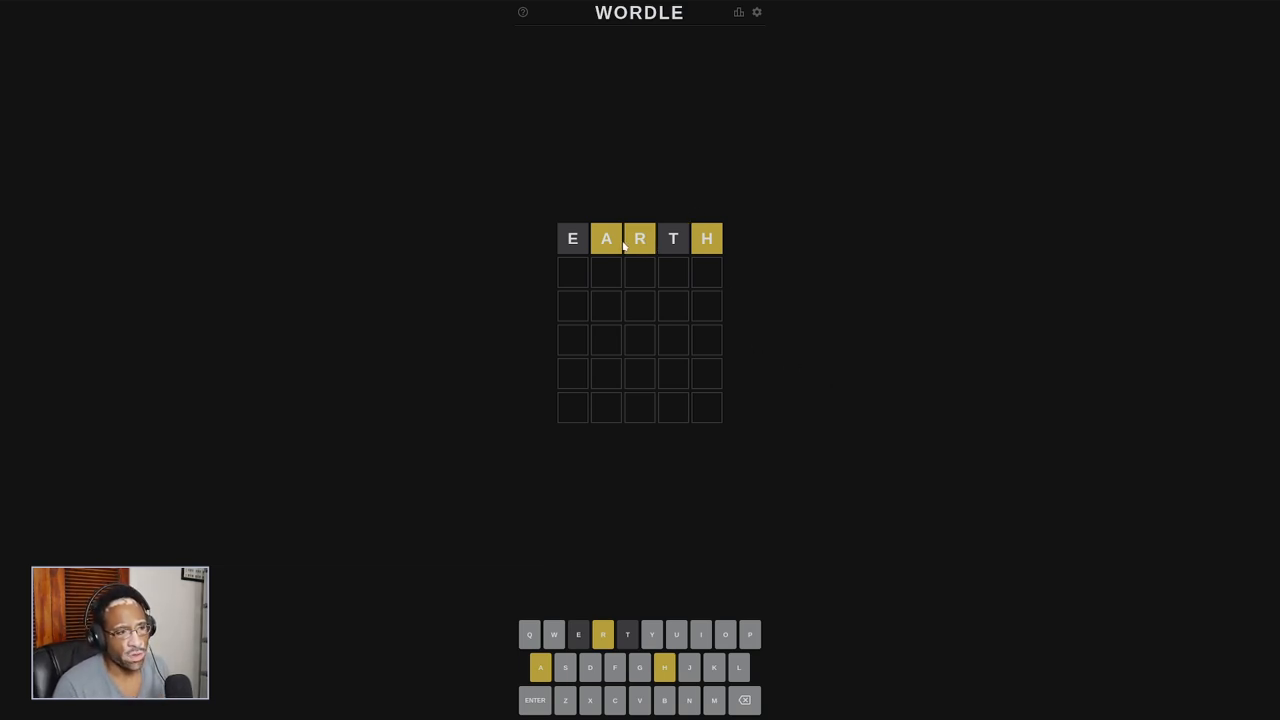
mouse_move(575, 264)
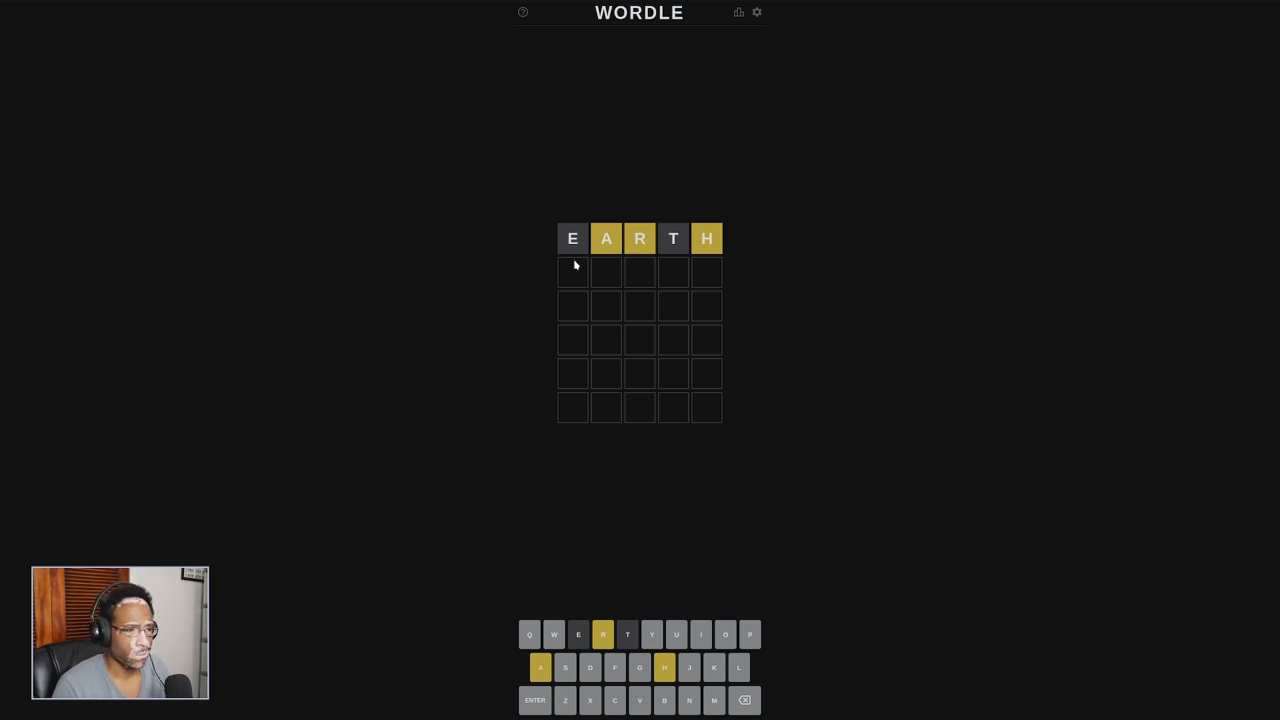
mouse_move(660, 255)
type("CHEC")
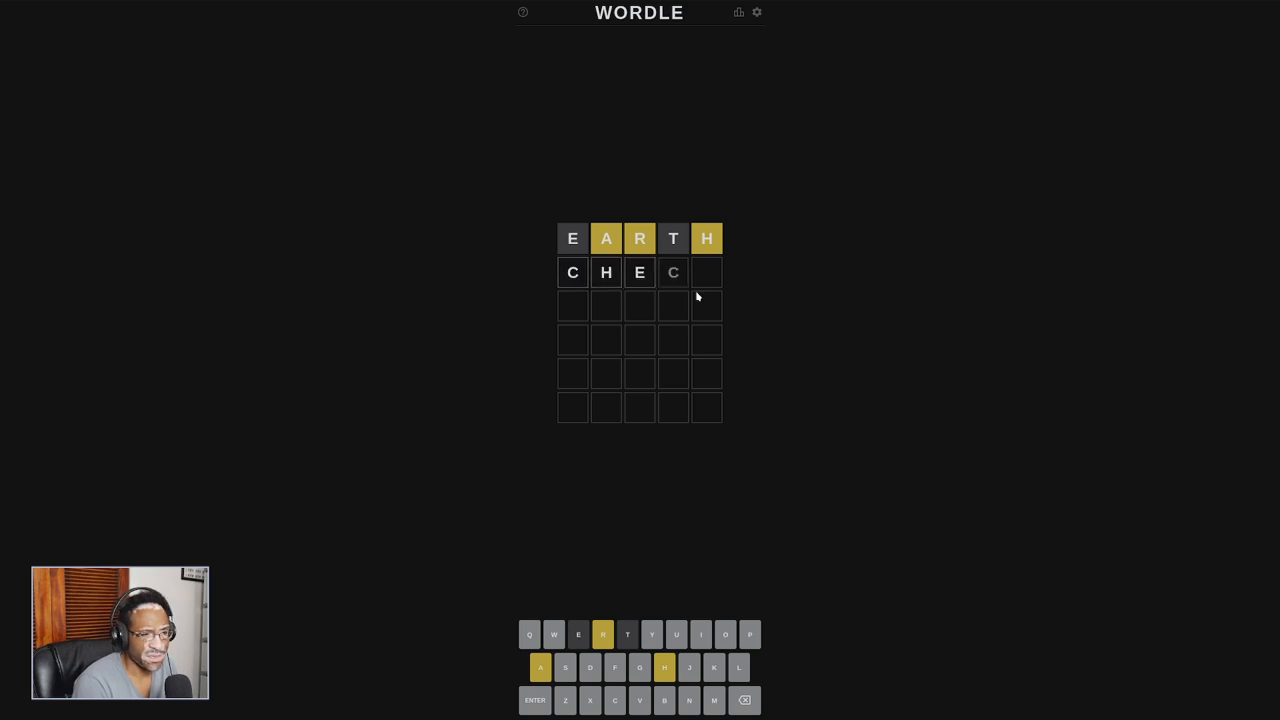
- Erase the mistyped letters and retype 'AR' to spell CHARM in row two
key("Backspace")
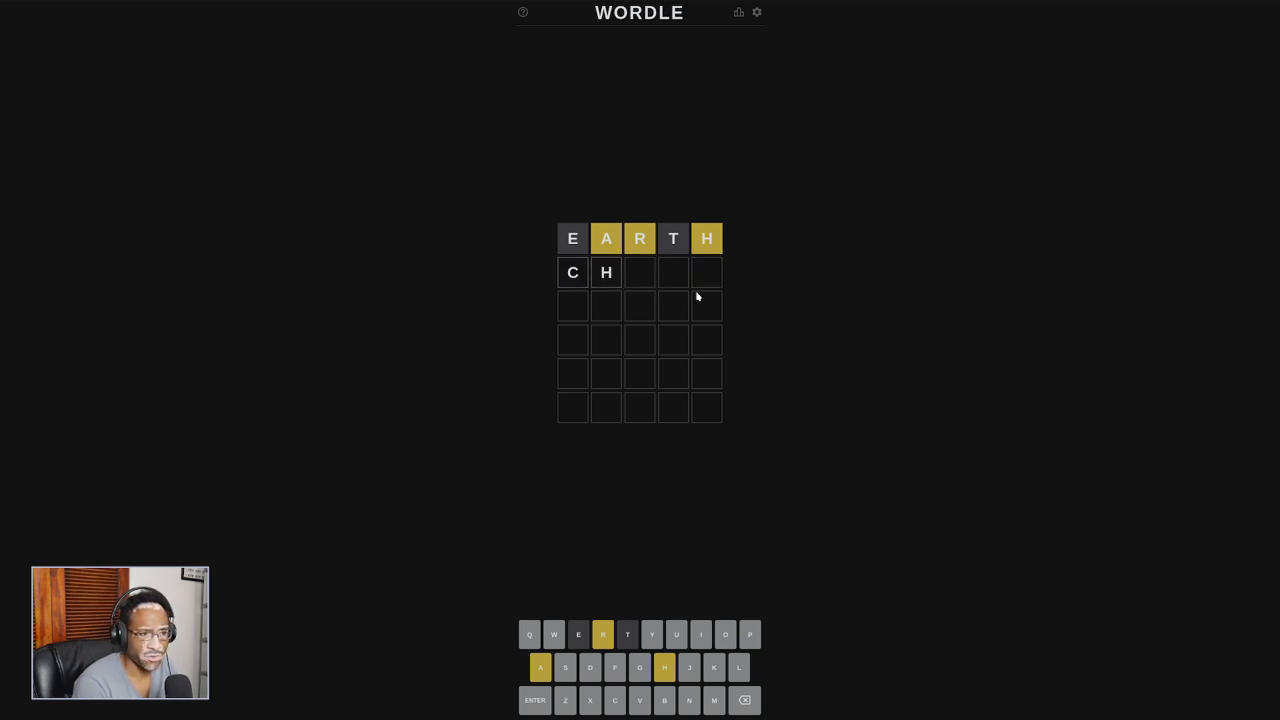
type("ARM")
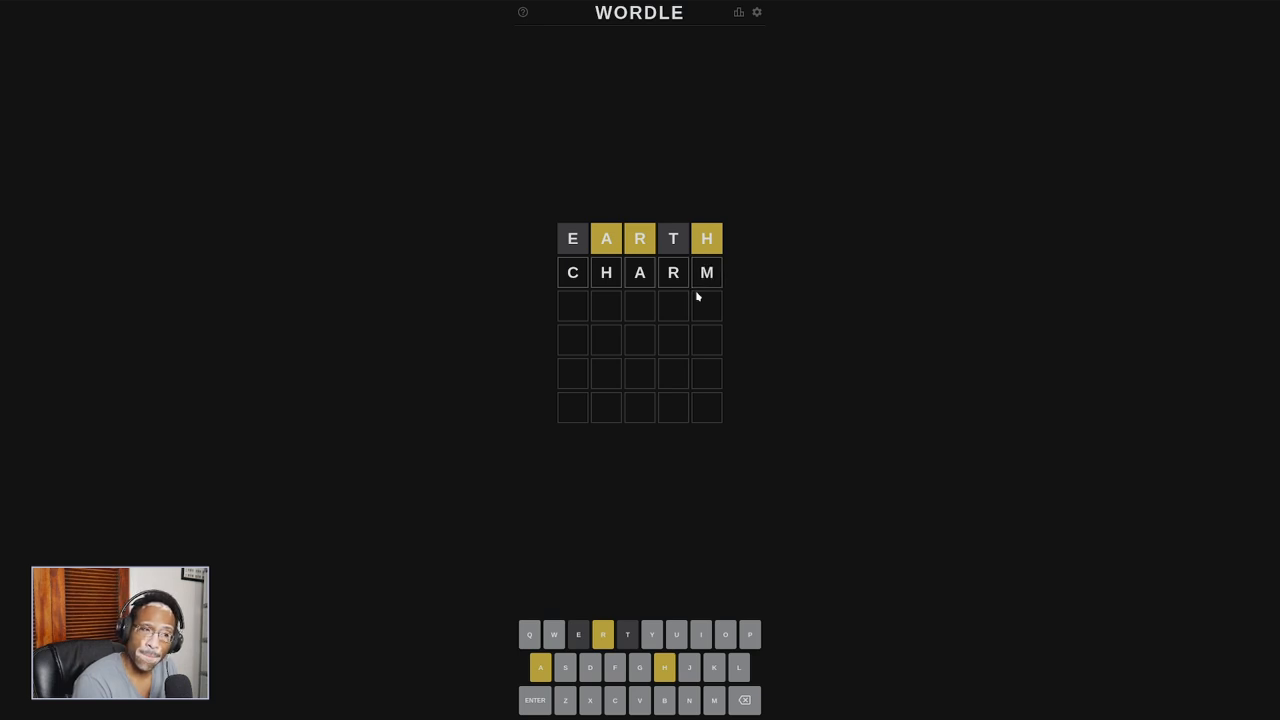
mouse_move(627, 260)
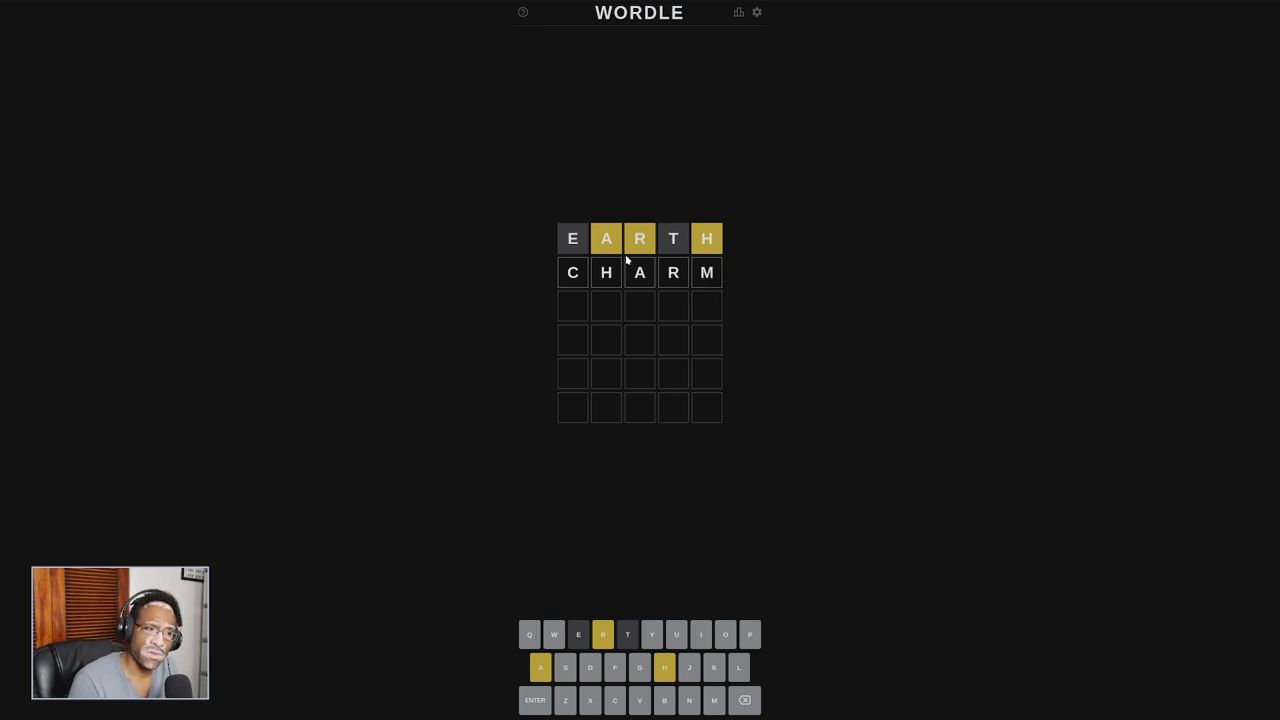
mouse_move(330, 278)
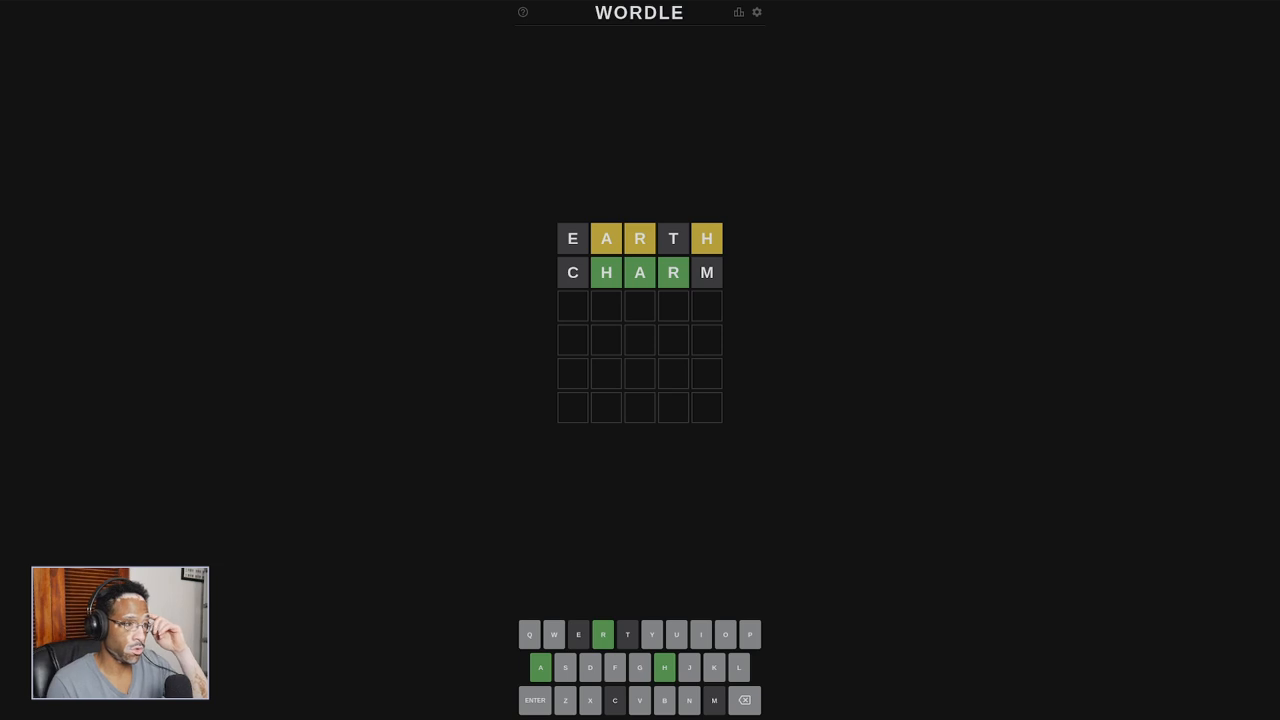
mouse_move(153, 294)
type("WHARF")
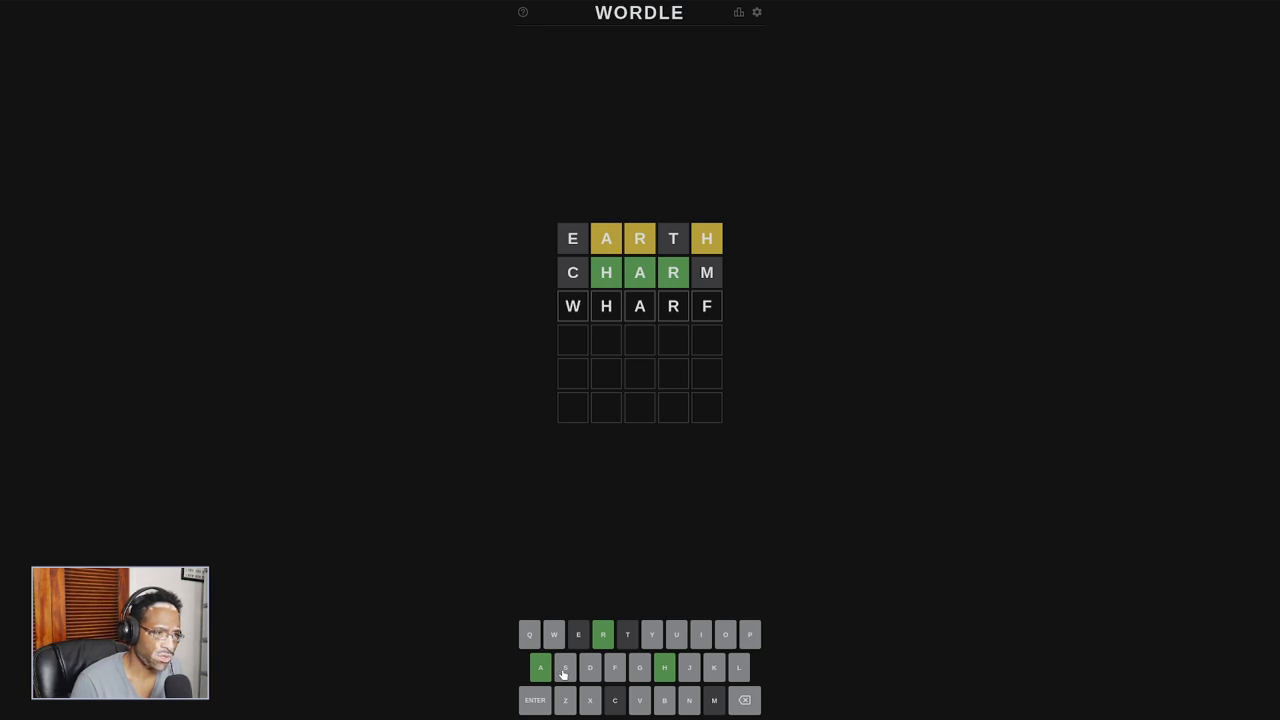
mouse_move(606, 450)
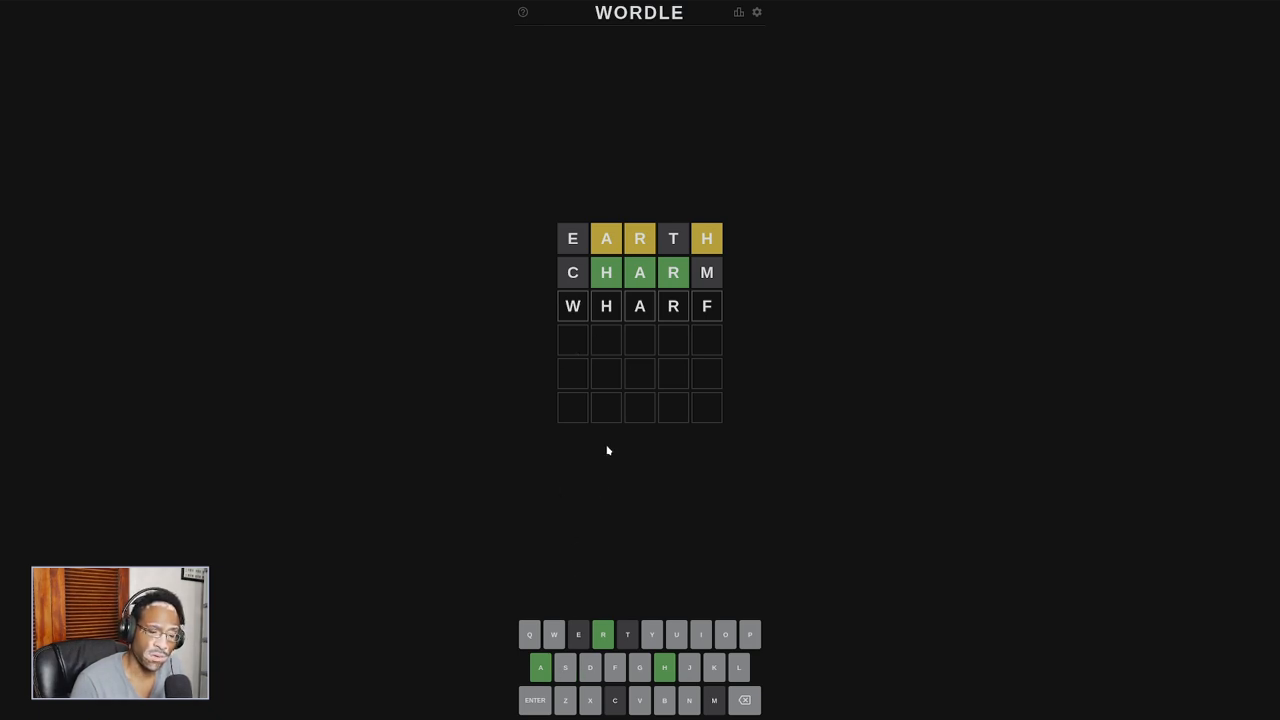
mouse_move(619, 670)
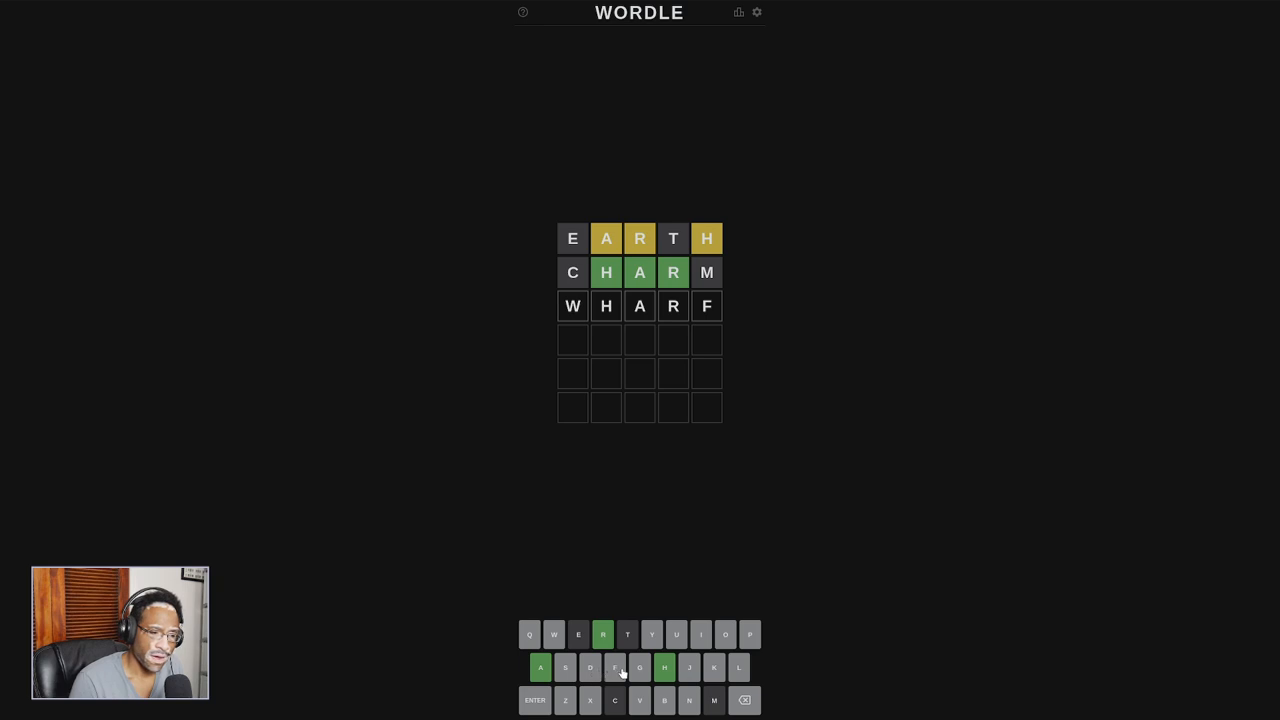
mouse_move(588, 702)
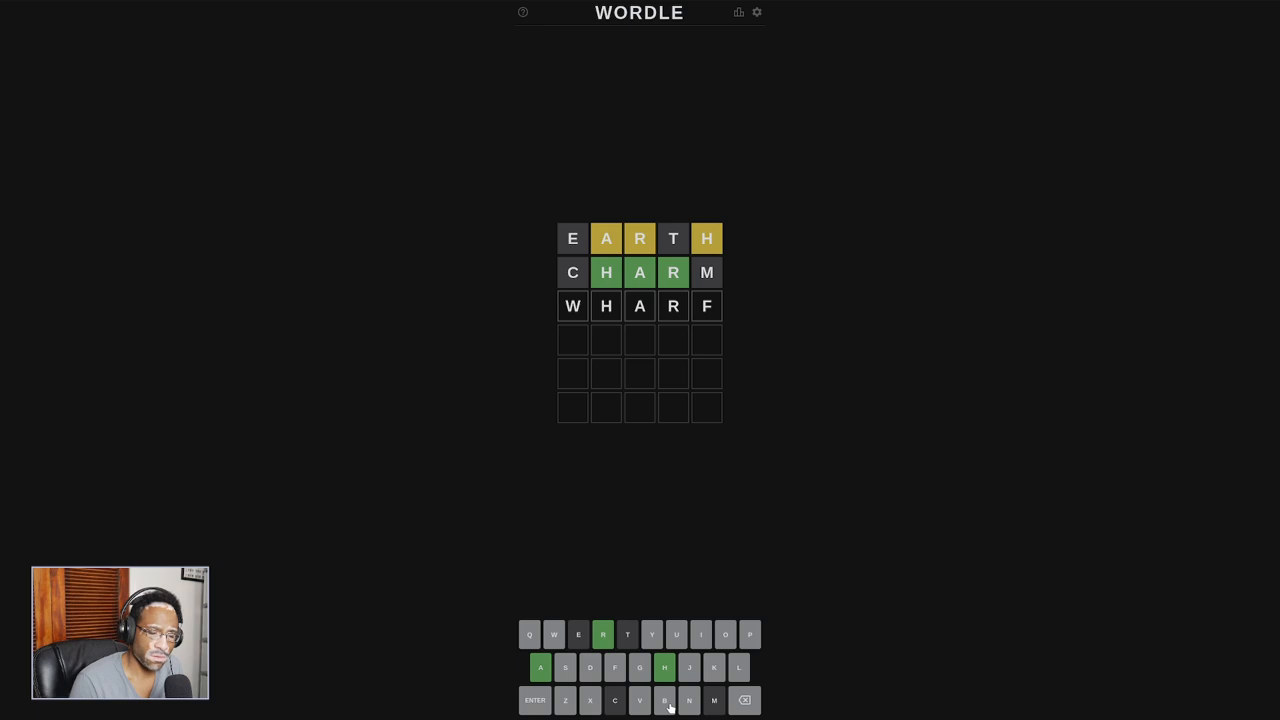
mouse_move(688, 700)
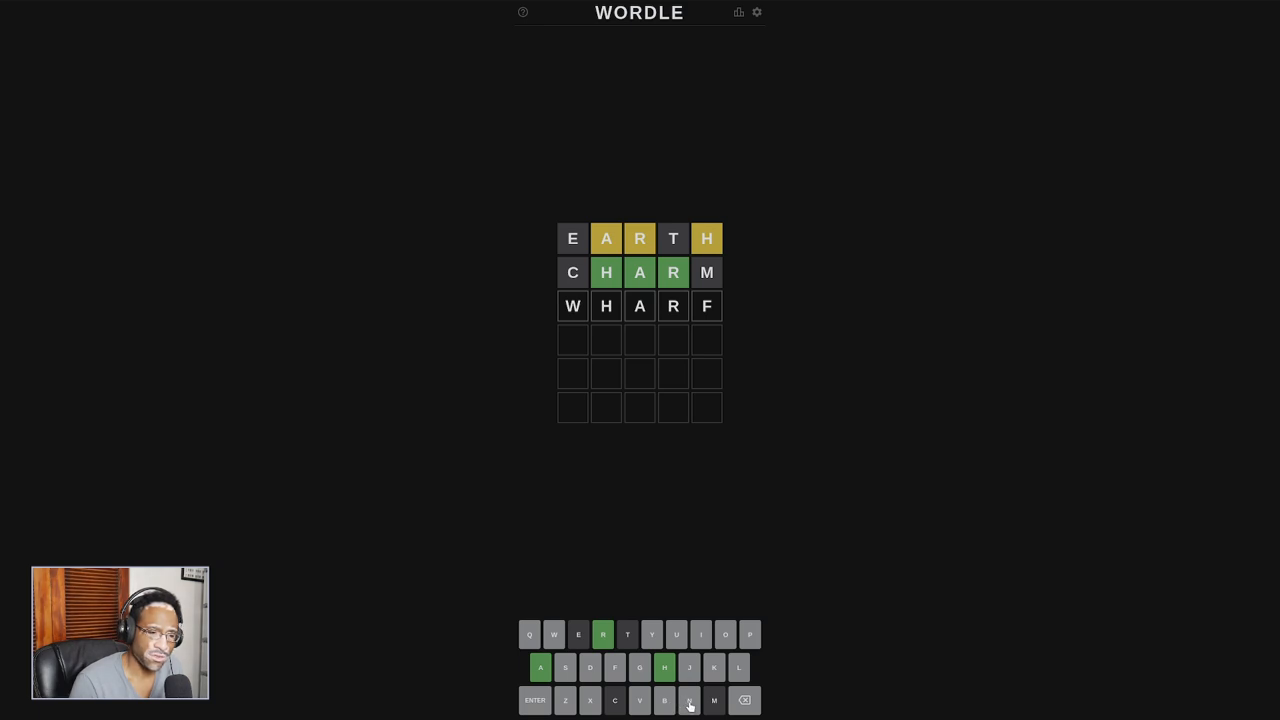
mouse_move(738, 668)
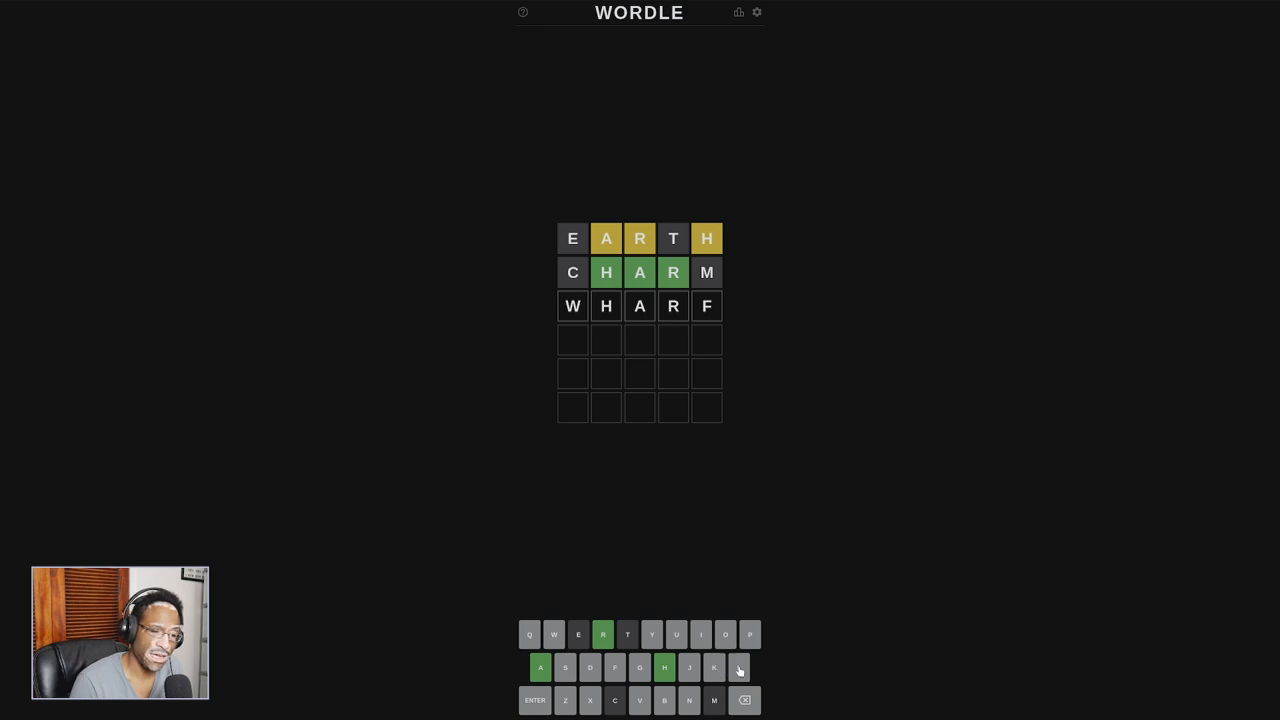
mouse_move(723, 634)
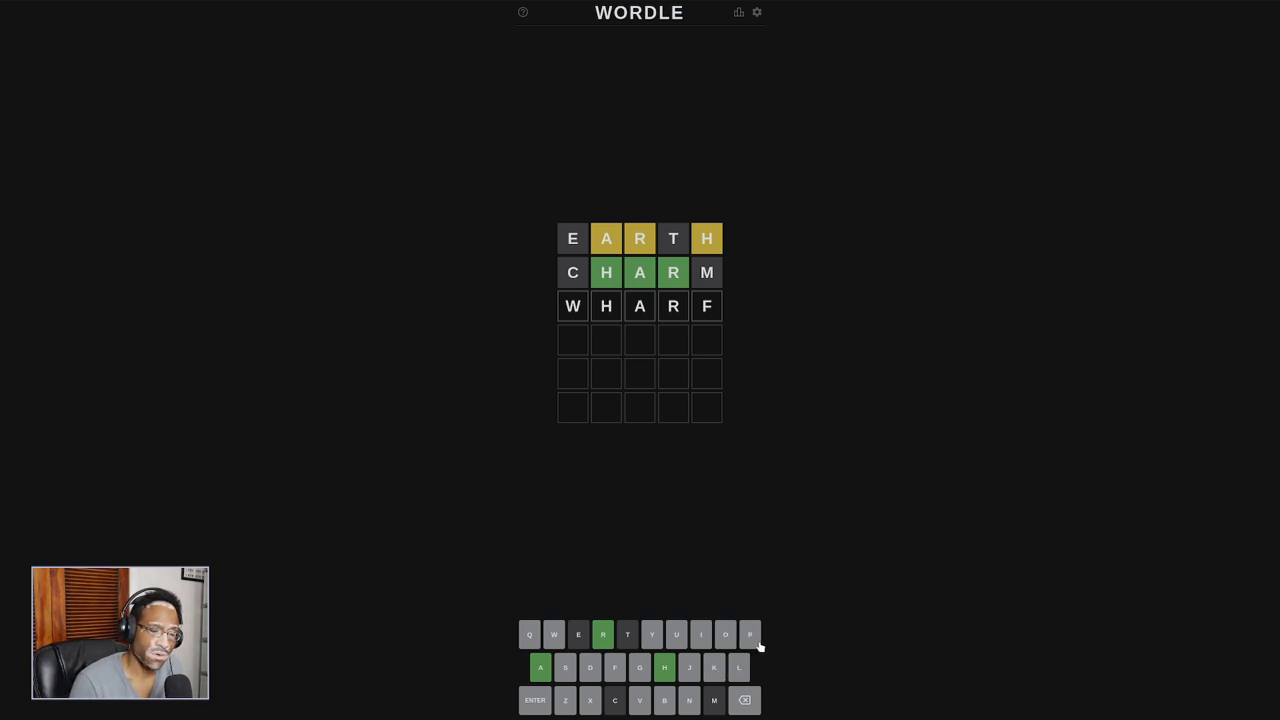
mouse_move(738, 628)
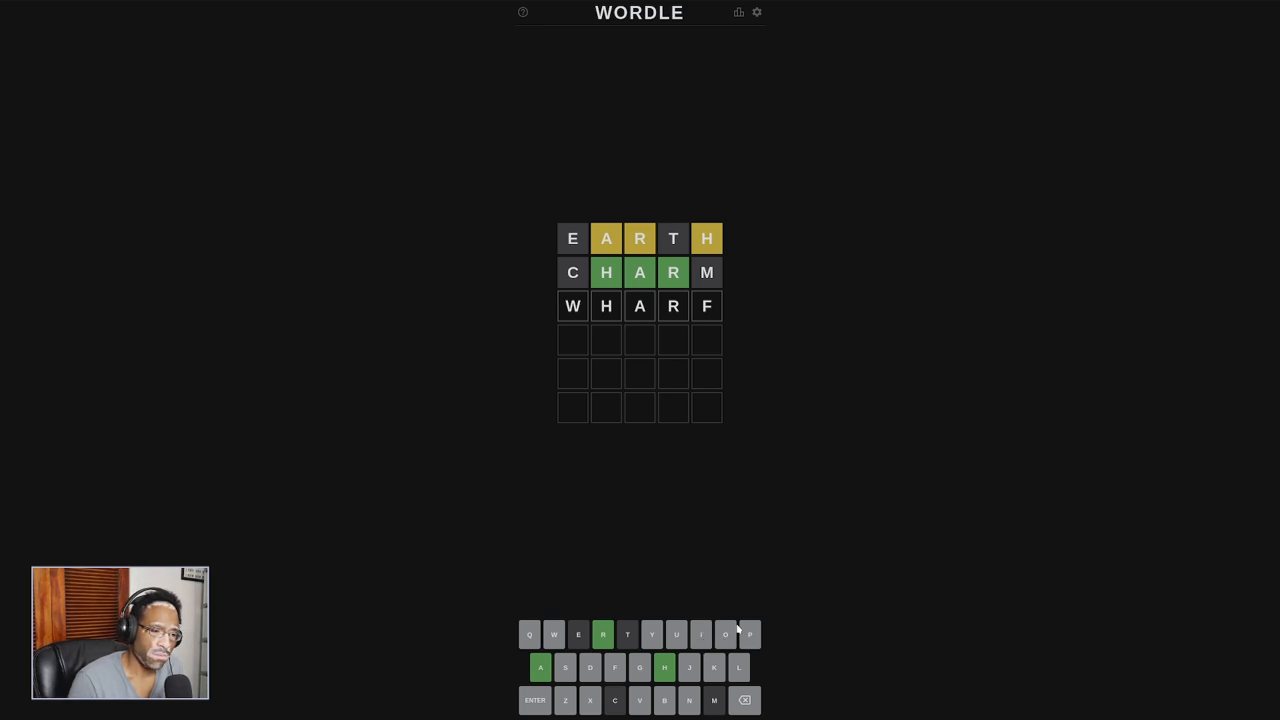
mouse_move(669, 327)
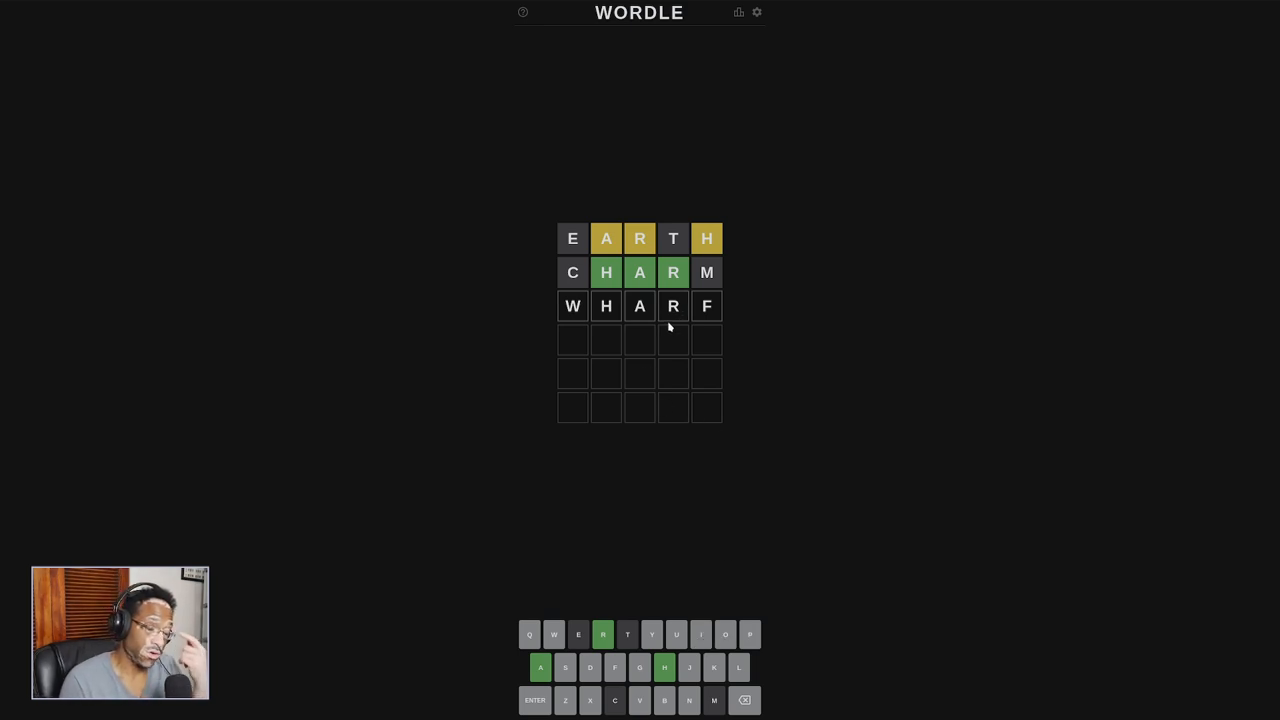
mouse_move(635, 385)
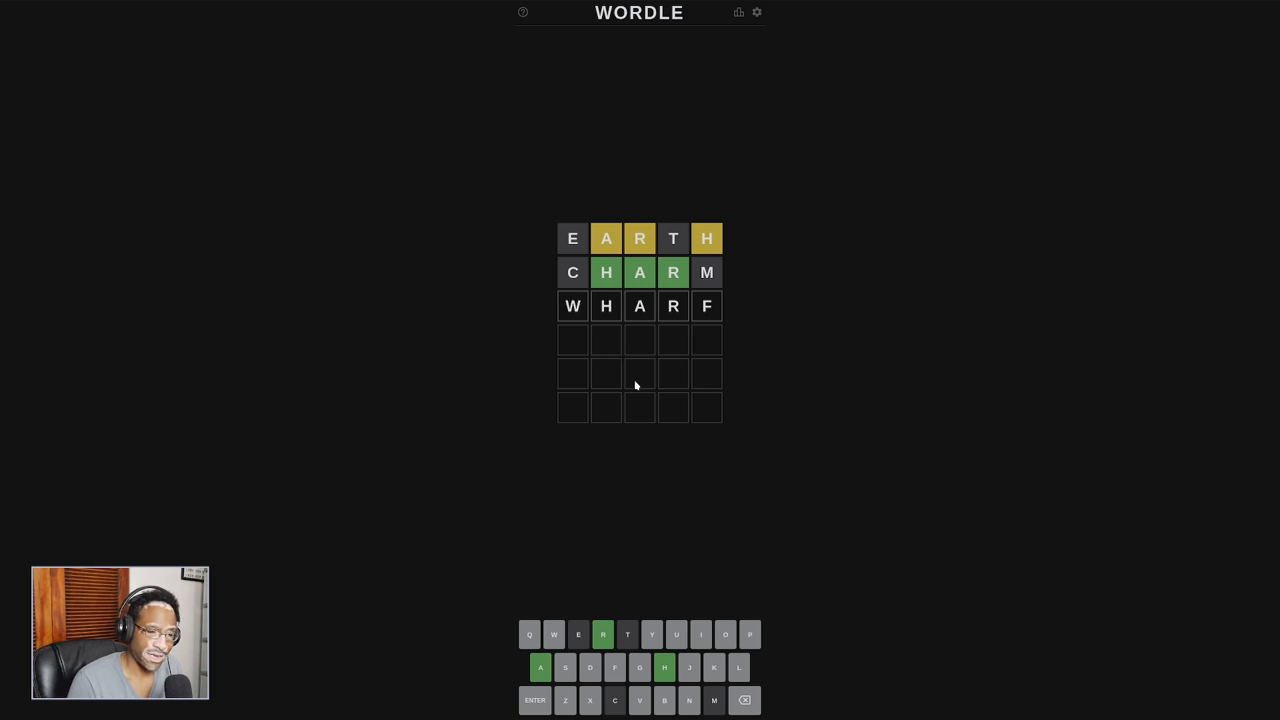
mouse_move(683, 640)
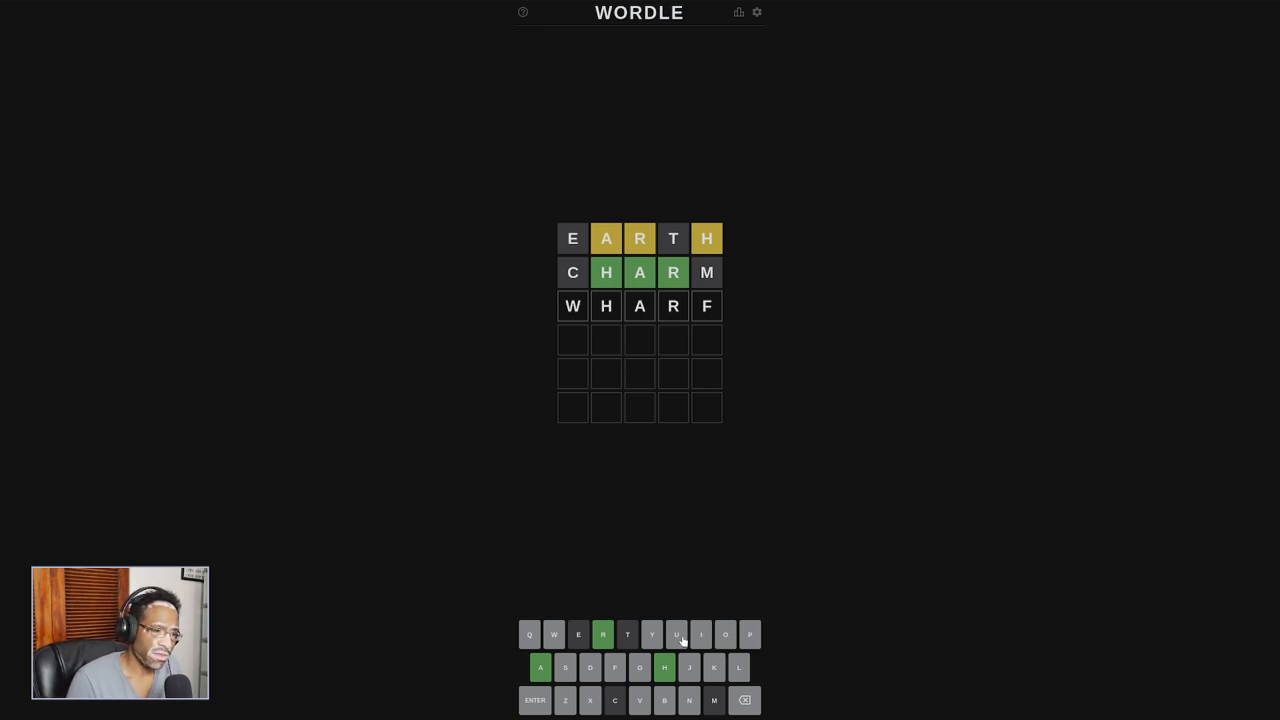
mouse_move(500, 344)
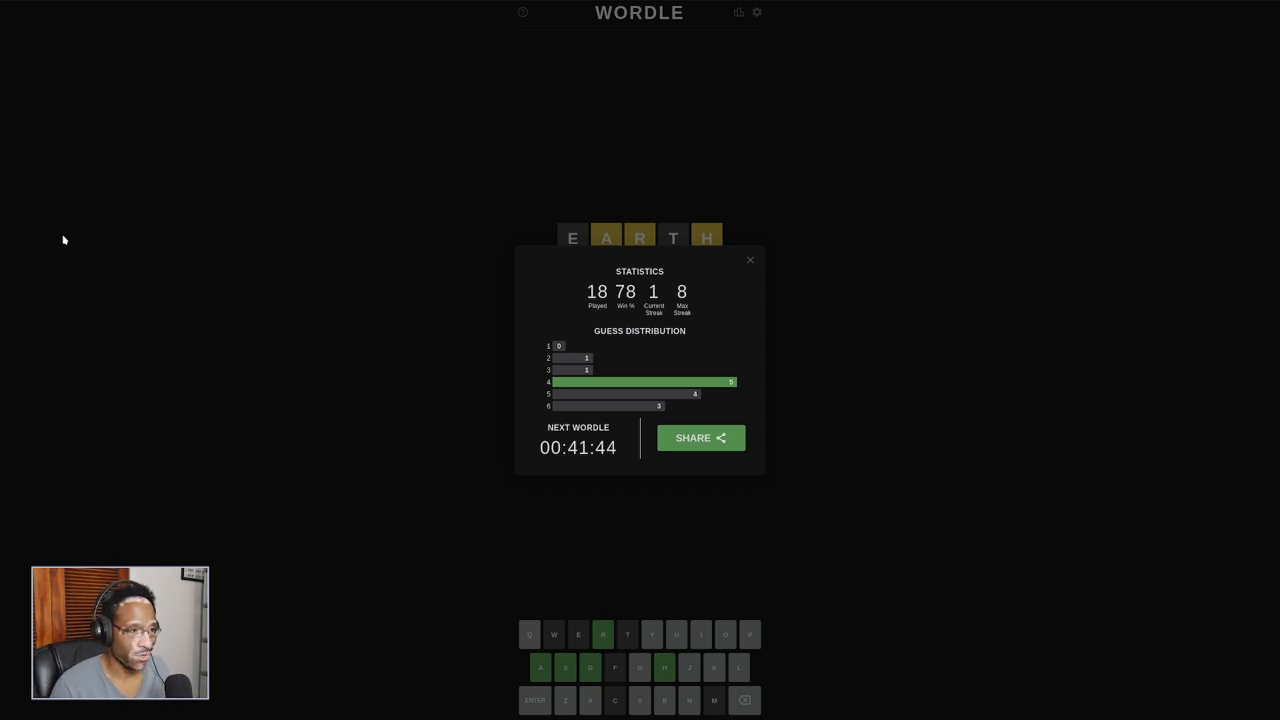
- Dismiss the Statistics popup to reveal the solved board with SHARD all green
left_click(750, 260)
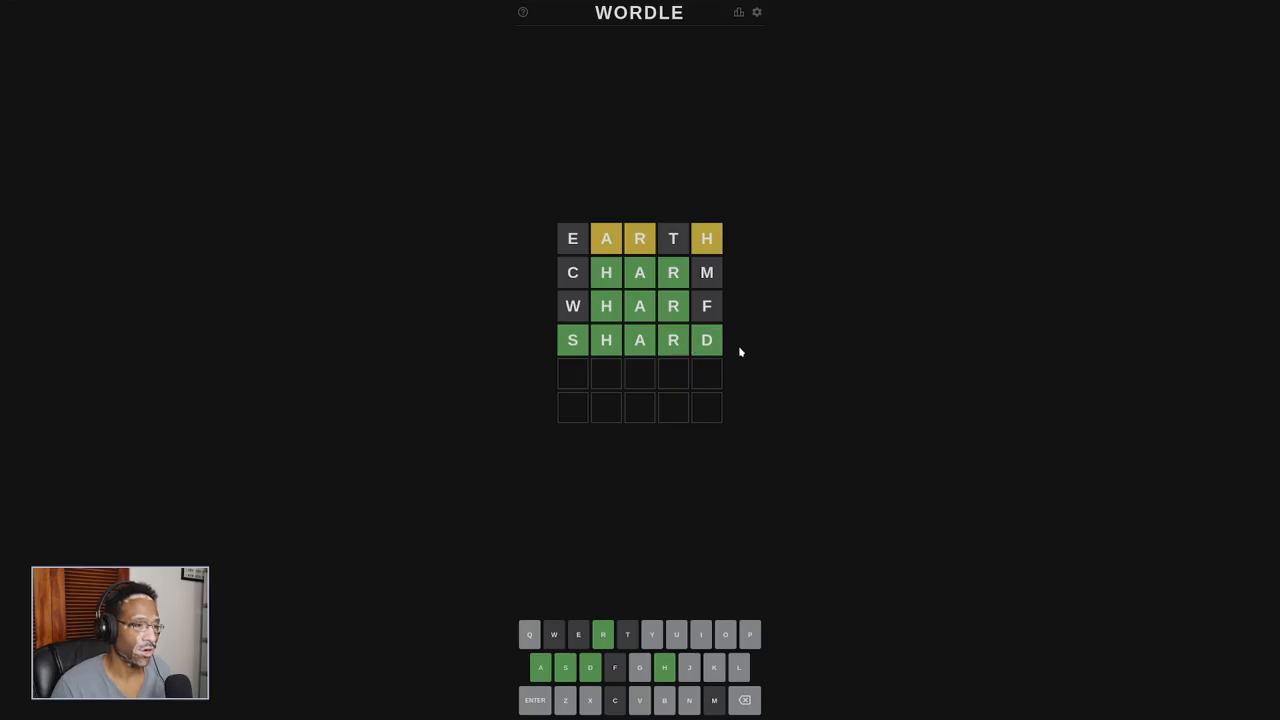
mouse_move(7, 337)
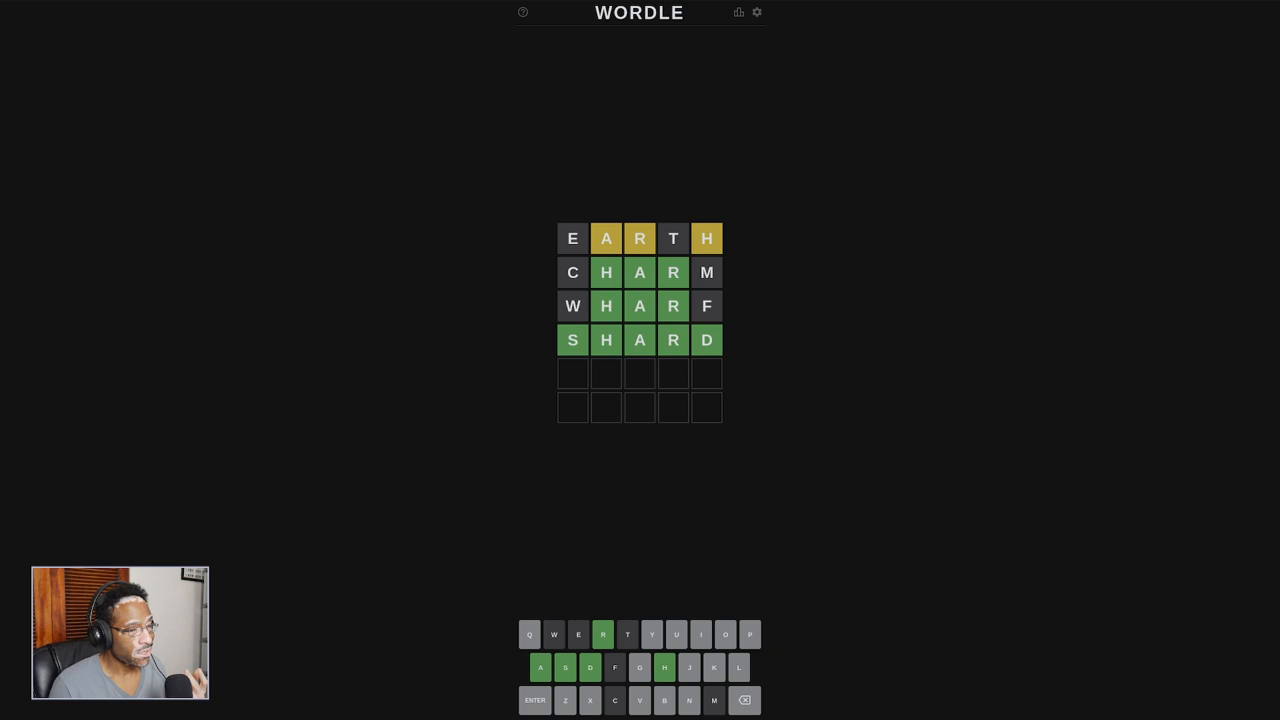
mouse_move(185, 426)
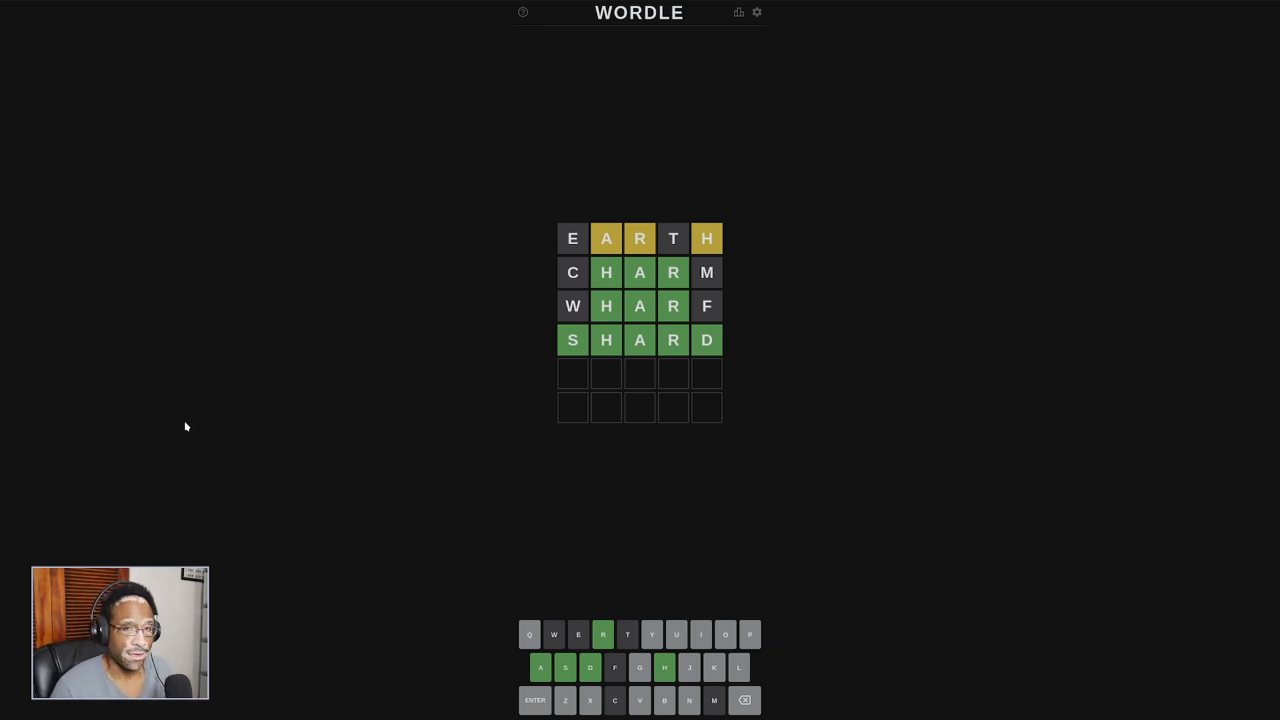
mouse_move(565, 270)
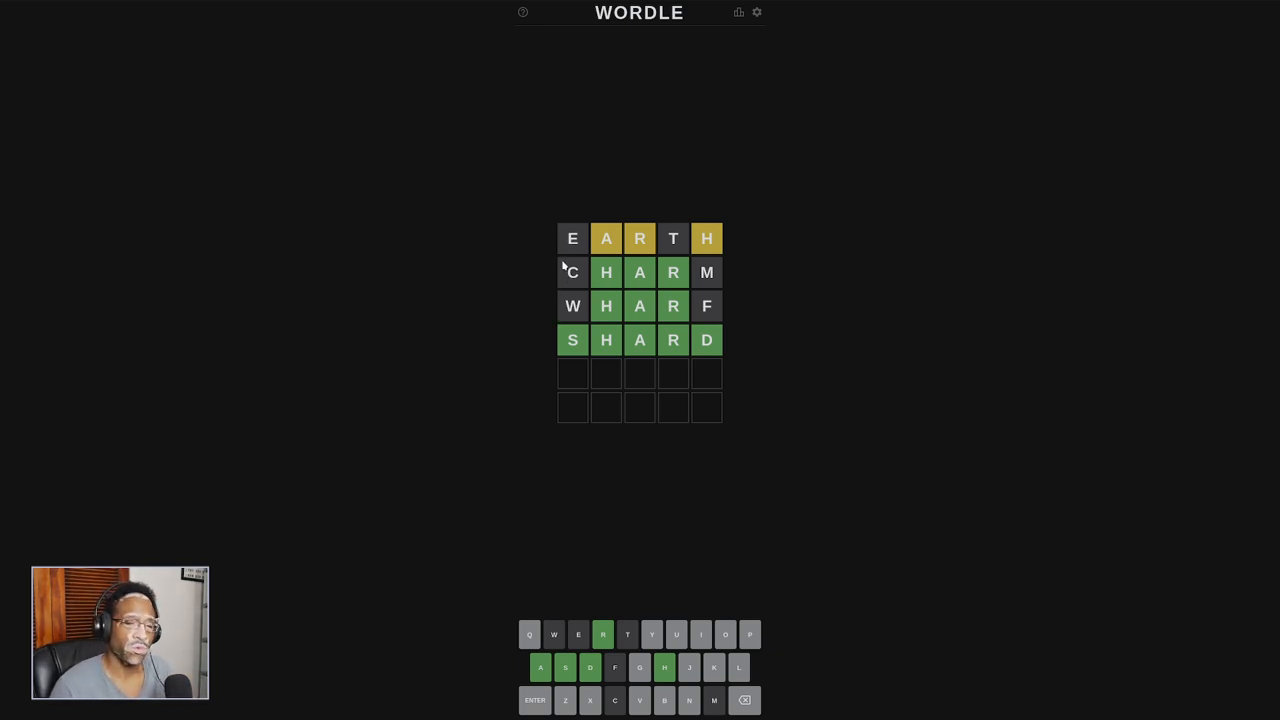
mouse_move(394, 329)
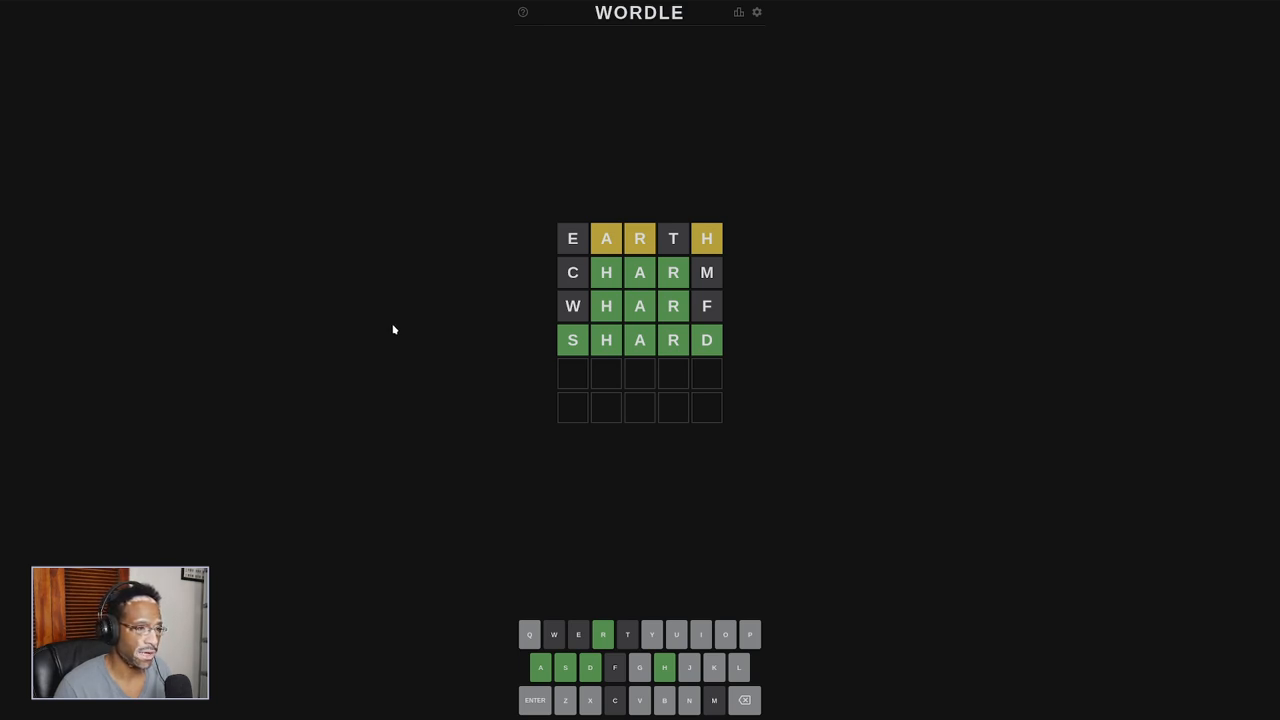
mouse_move(710, 242)
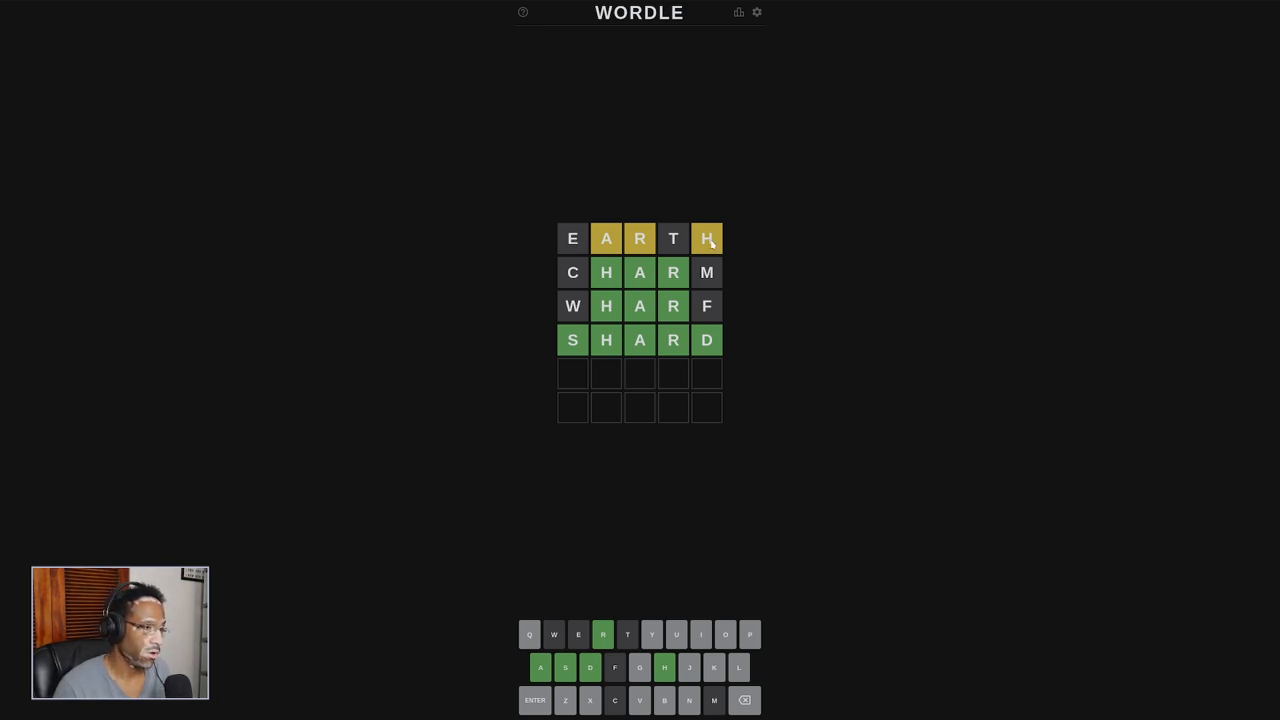
mouse_move(668, 258)
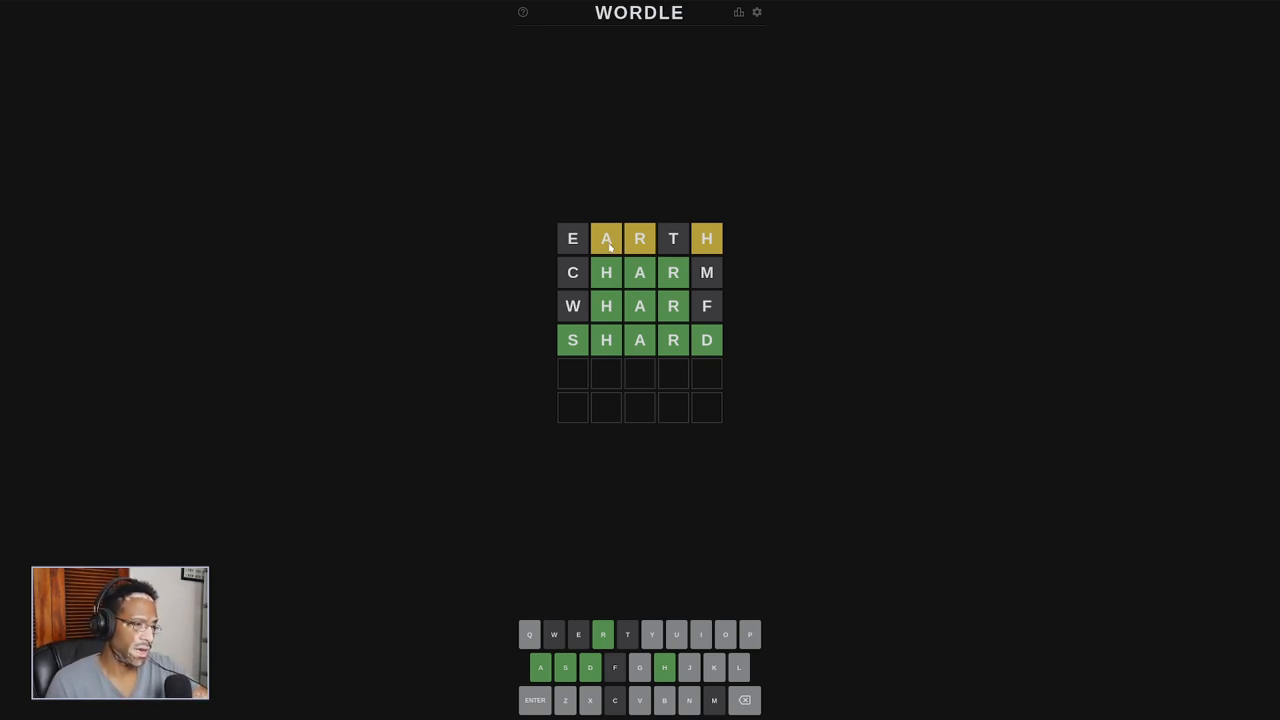
mouse_move(740, 266)
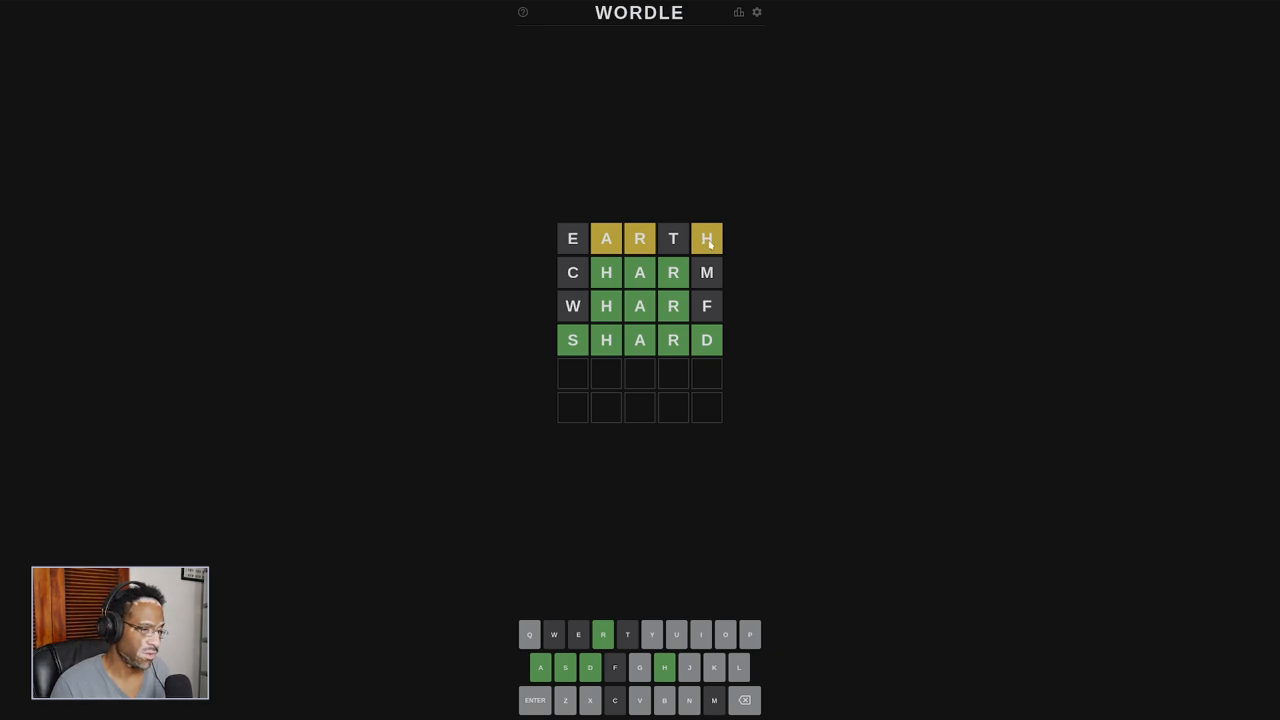
mouse_move(645, 232)
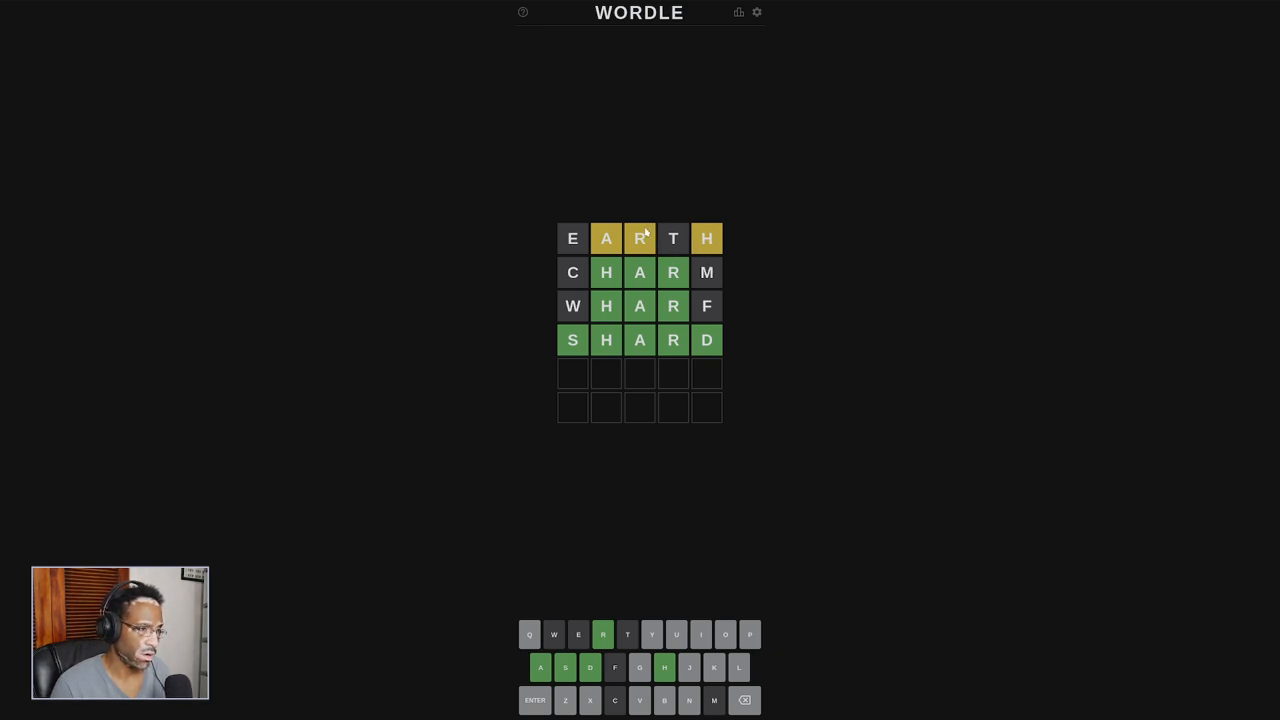
mouse_move(623, 258)
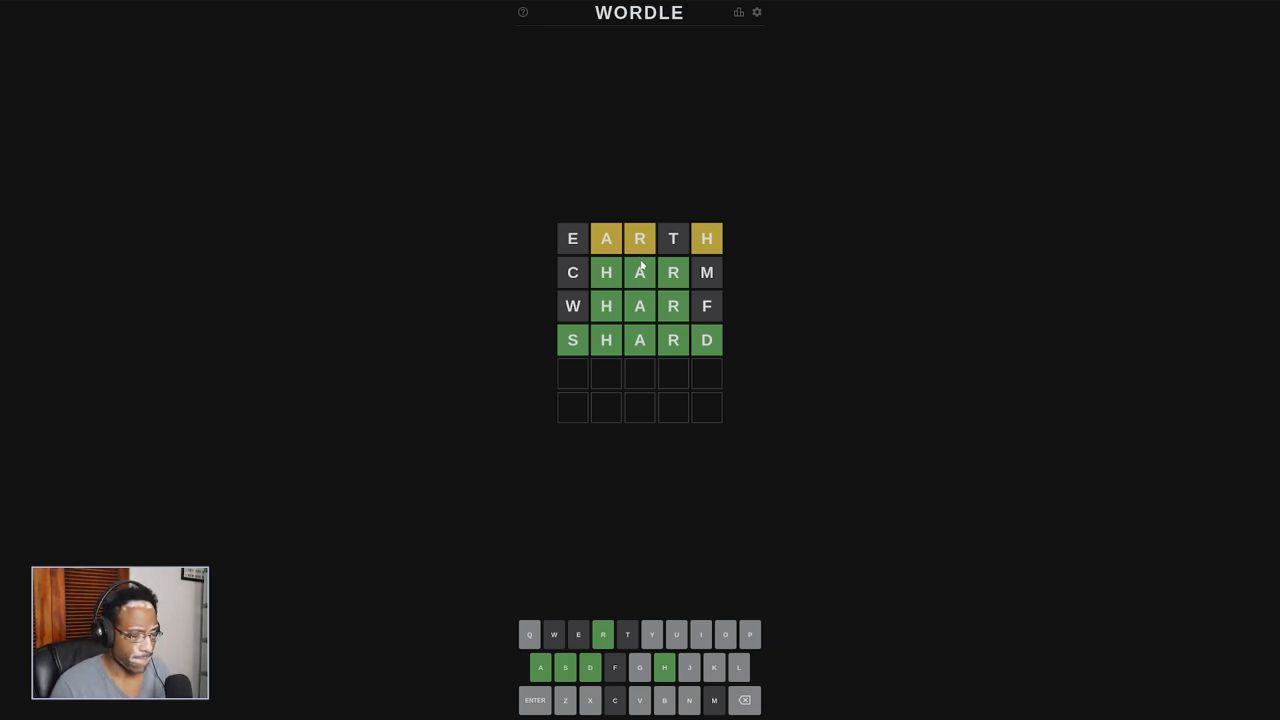
mouse_move(678, 247)
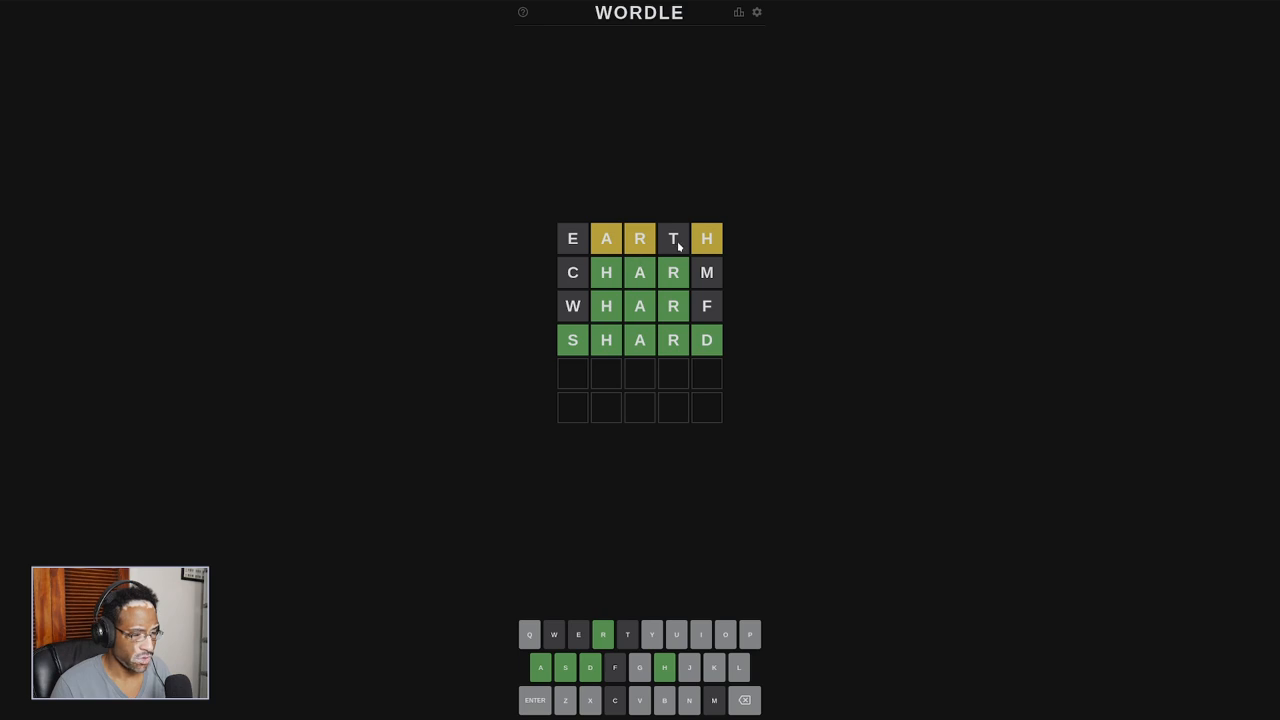
mouse_move(590, 242)
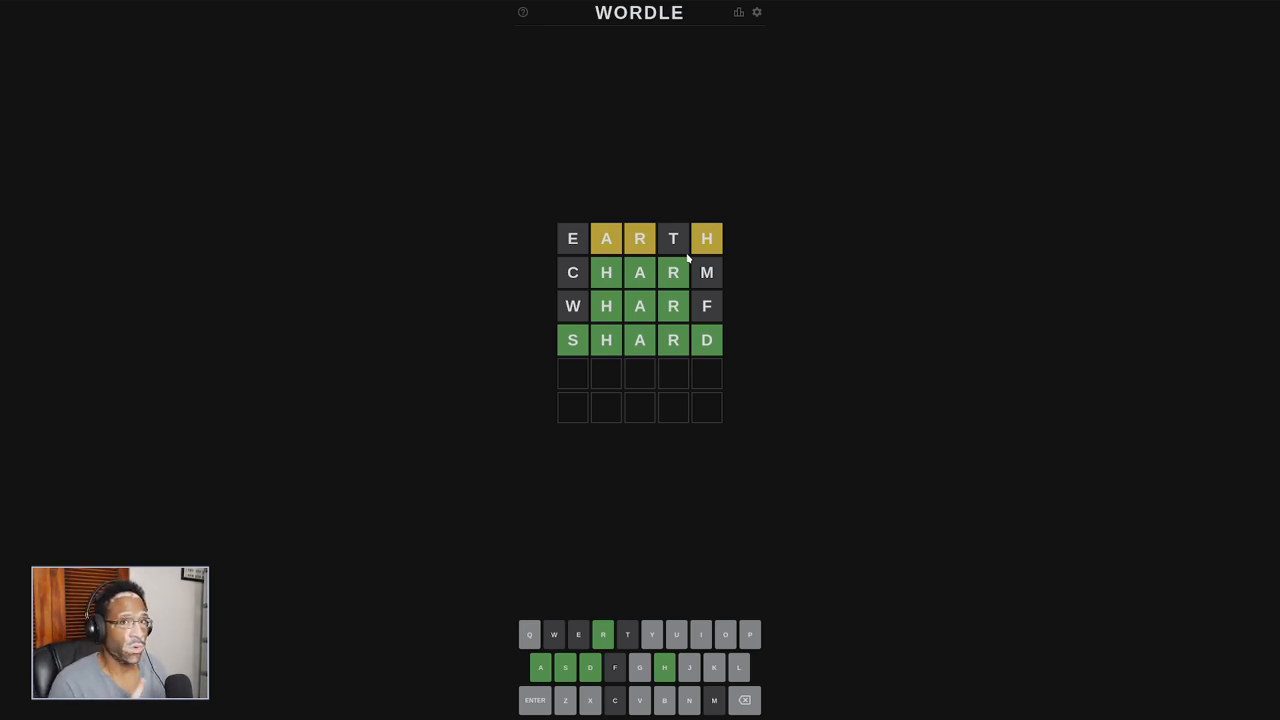
mouse_move(578, 300)
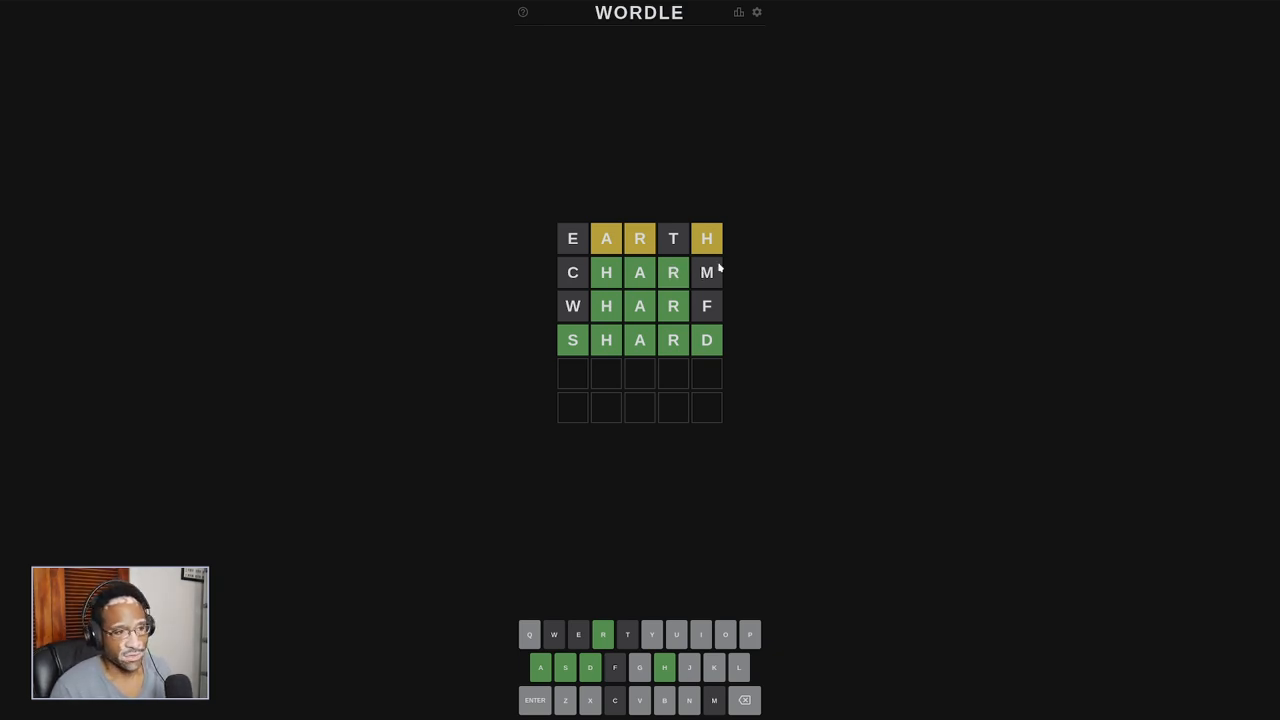
mouse_move(590, 272)
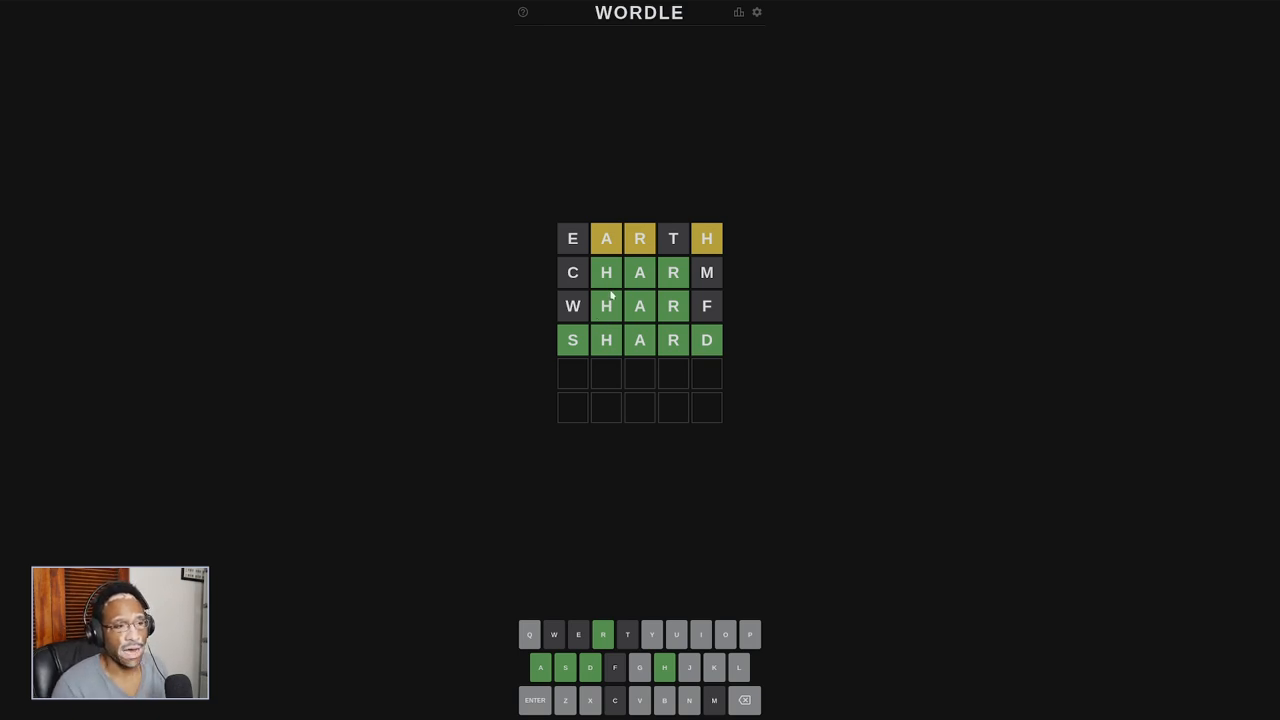
mouse_move(500, 250)
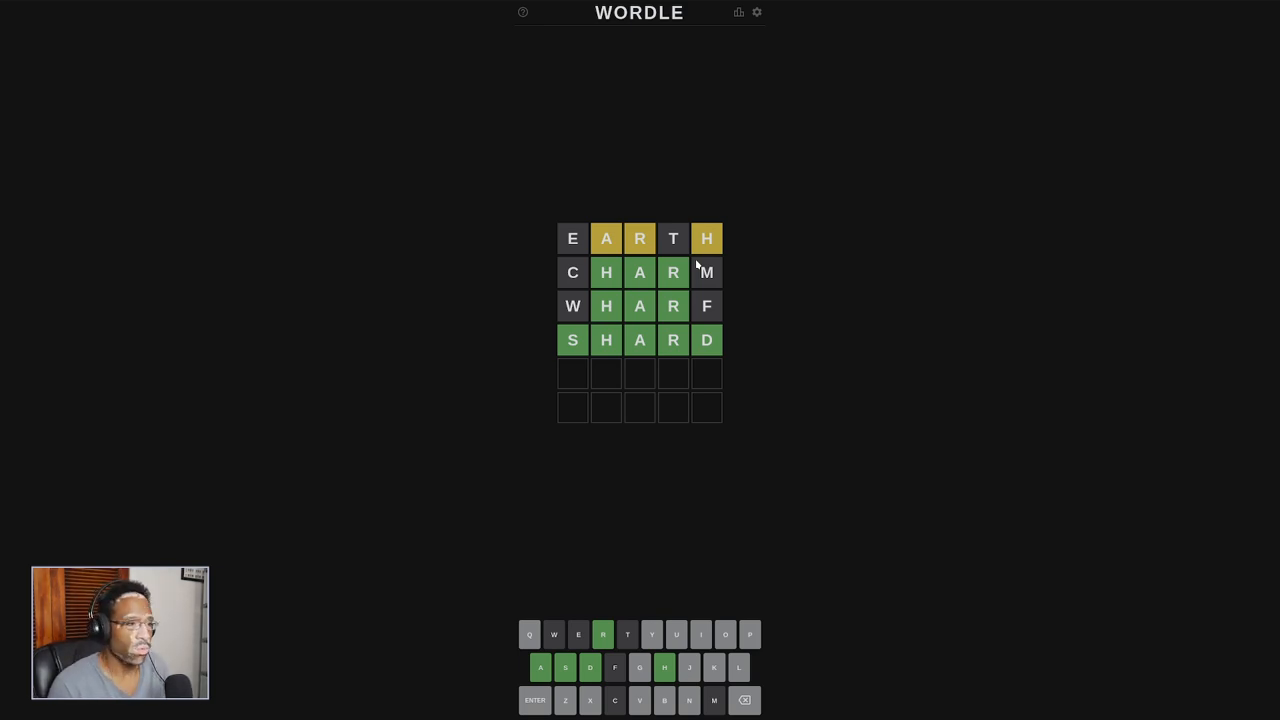
mouse_move(650, 250)
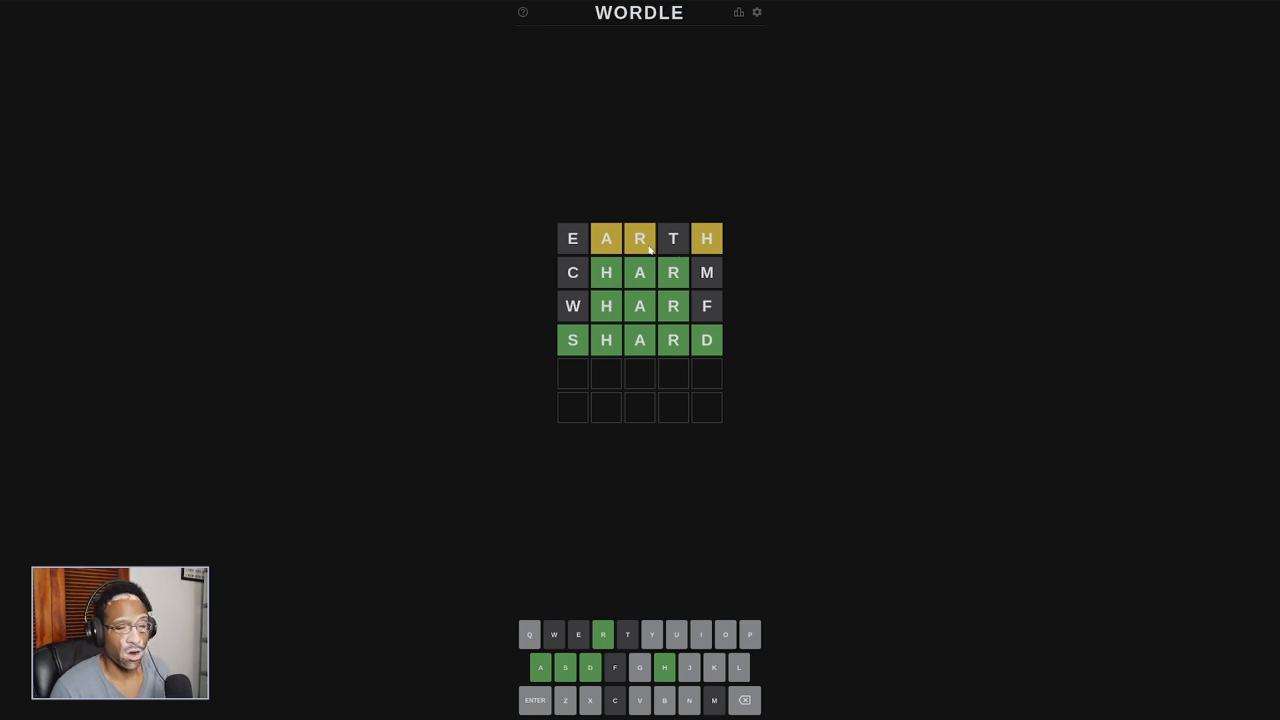
mouse_move(713, 240)
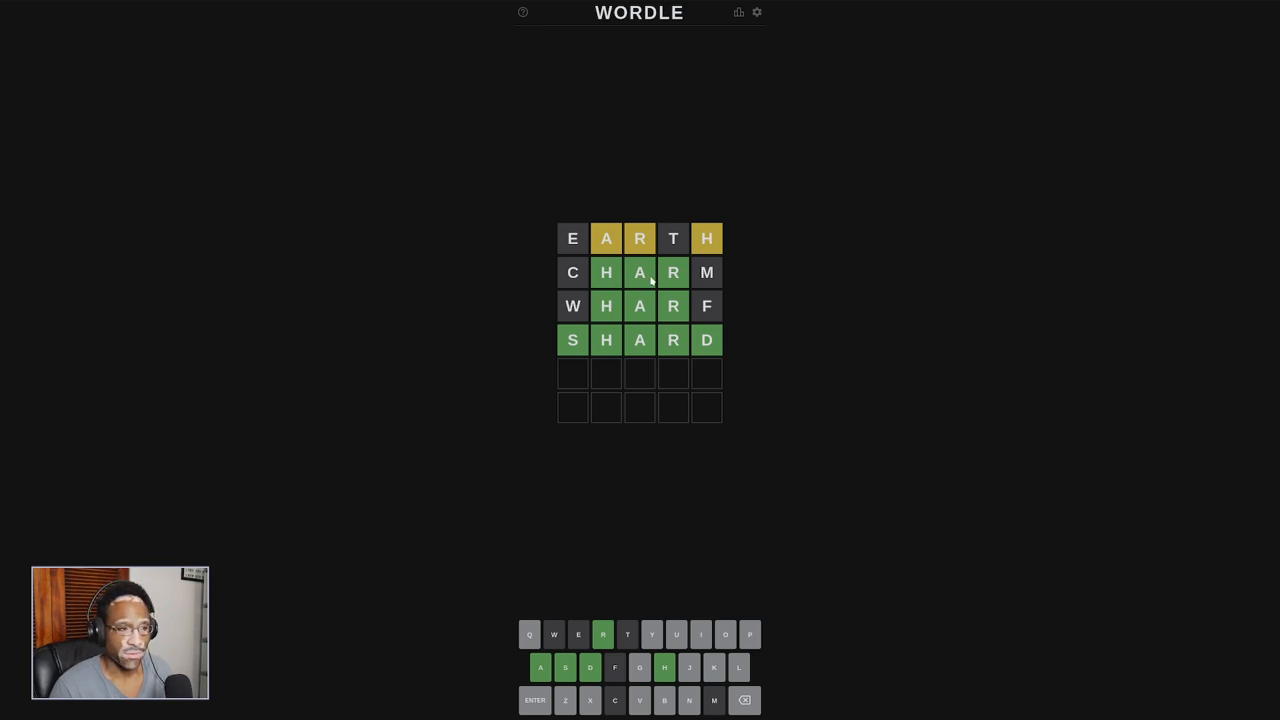
mouse_move(589, 223)
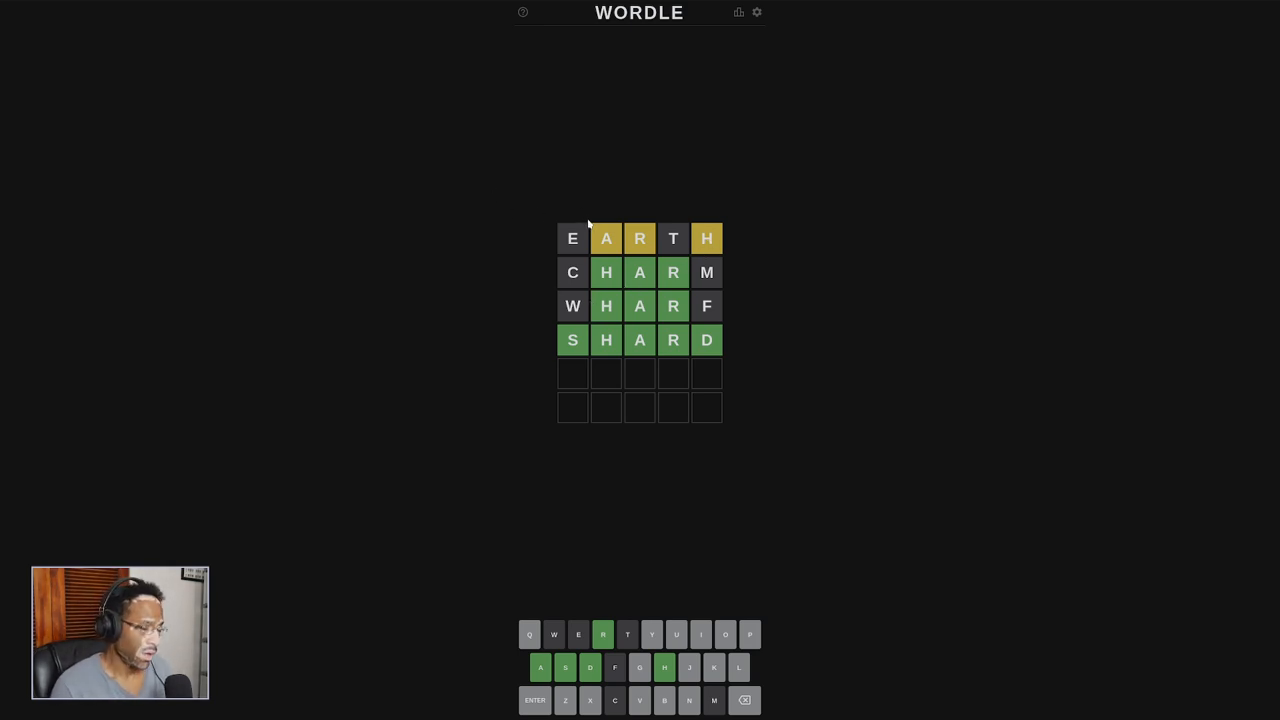
mouse_move(606, 253)
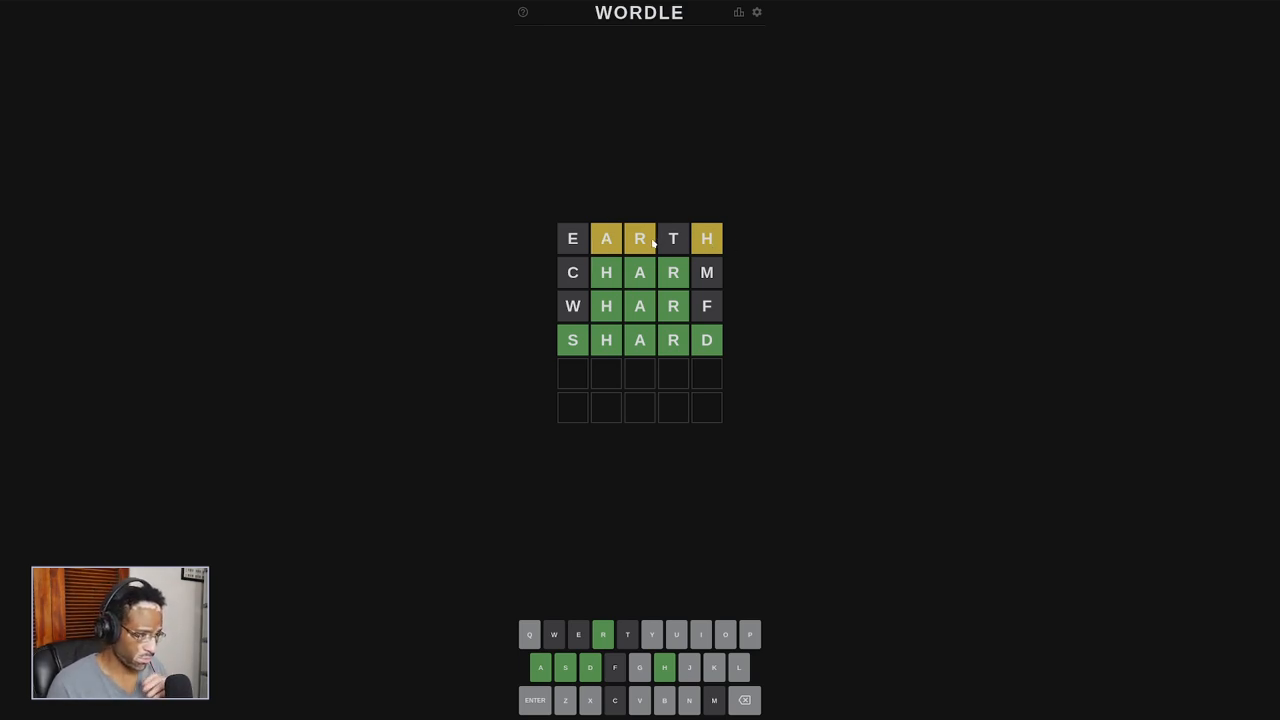
mouse_move(644, 268)
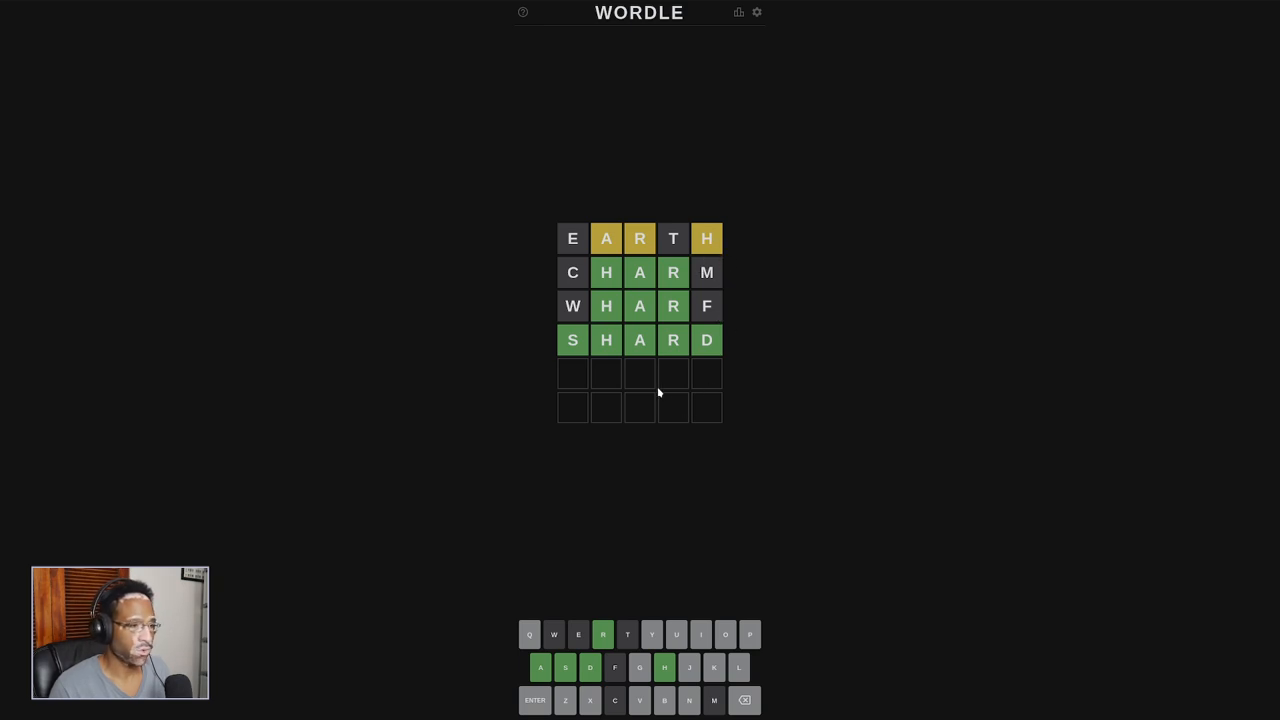
mouse_move(550, 270)
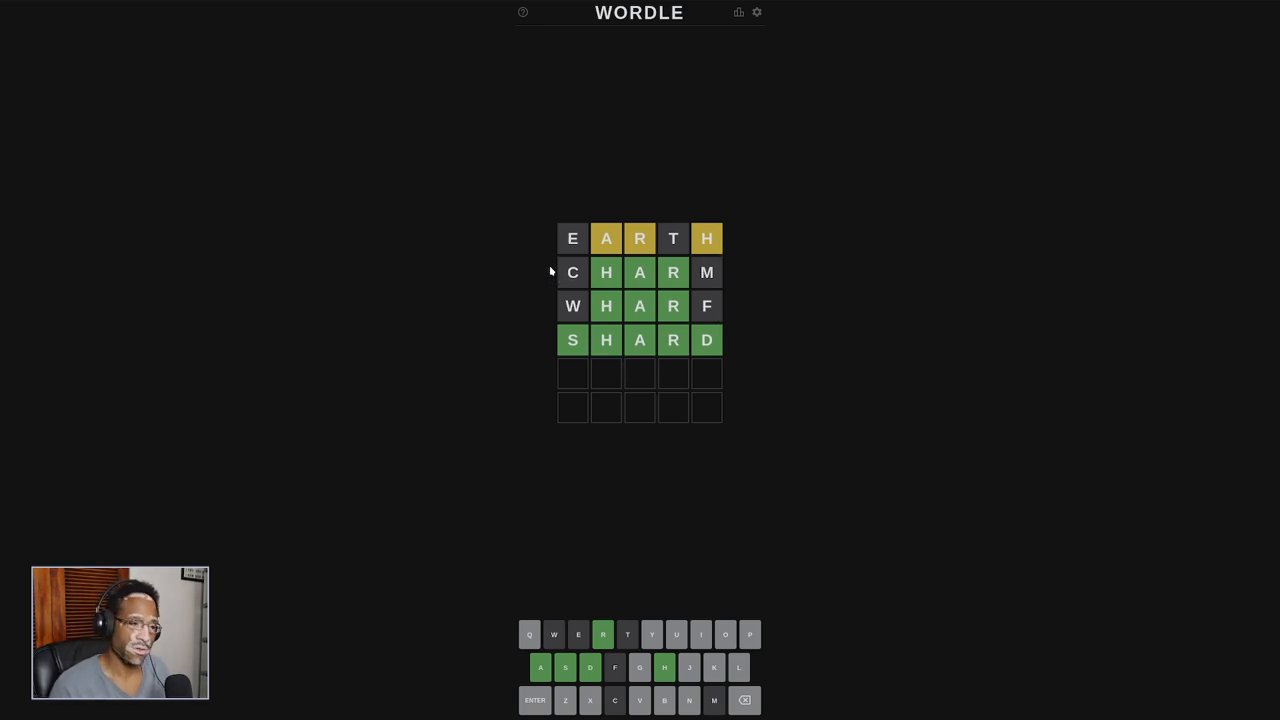
mouse_move(640, 240)
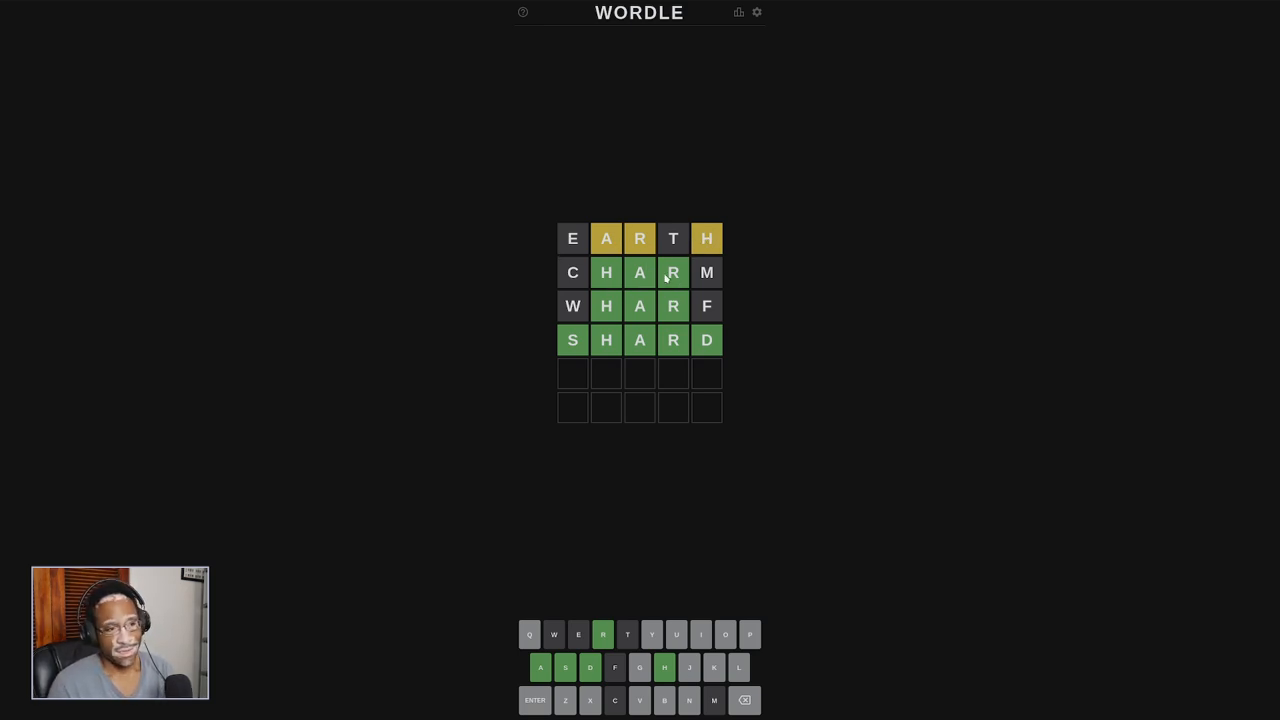
mouse_move(587, 335)
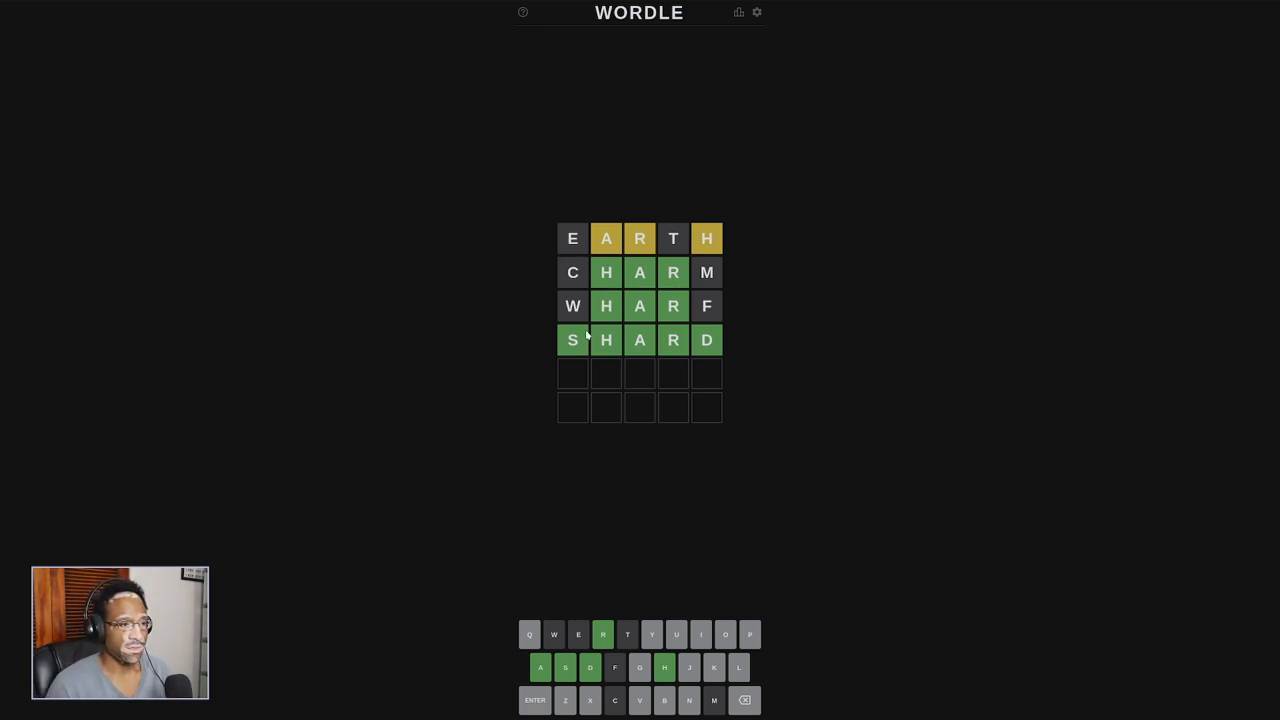
mouse_move(735, 244)
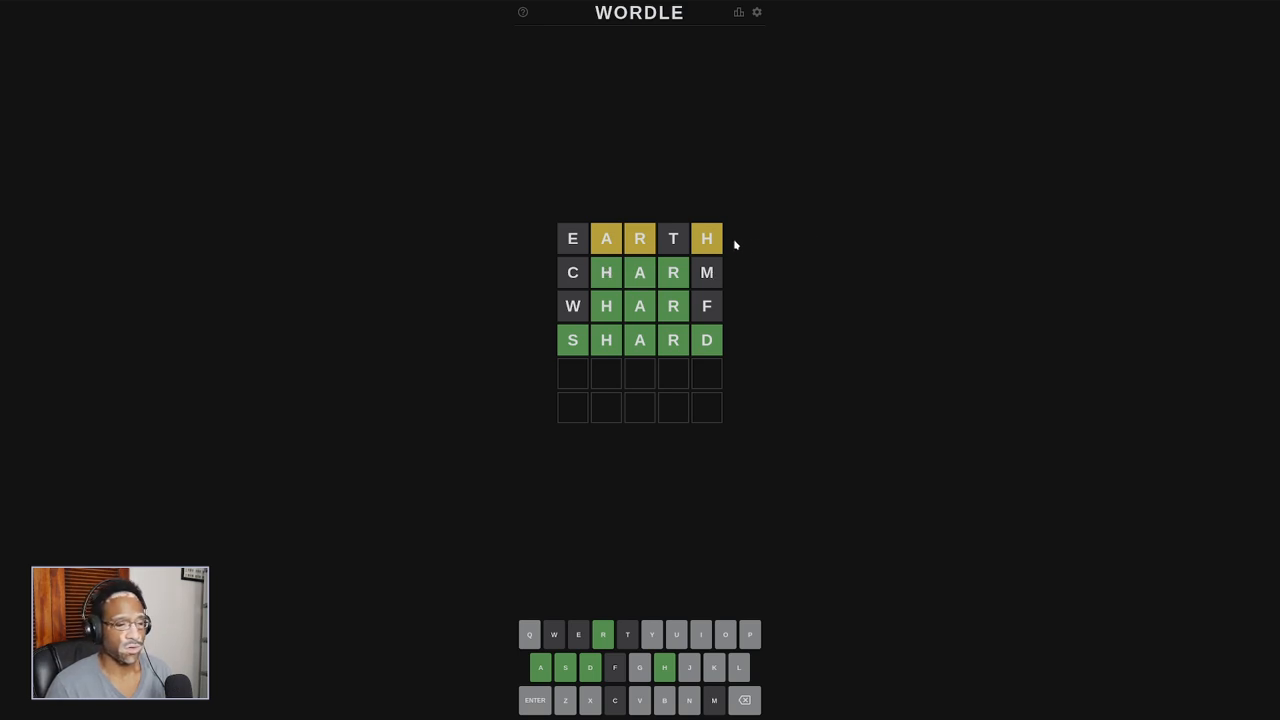